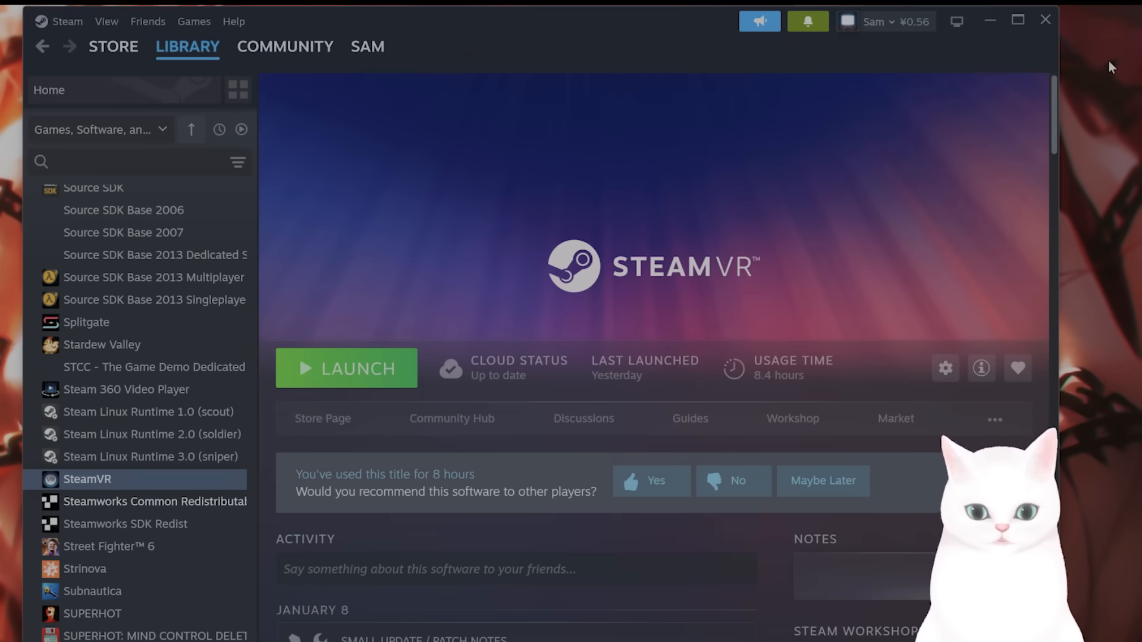
pyautogui.moveTo(876, 143)
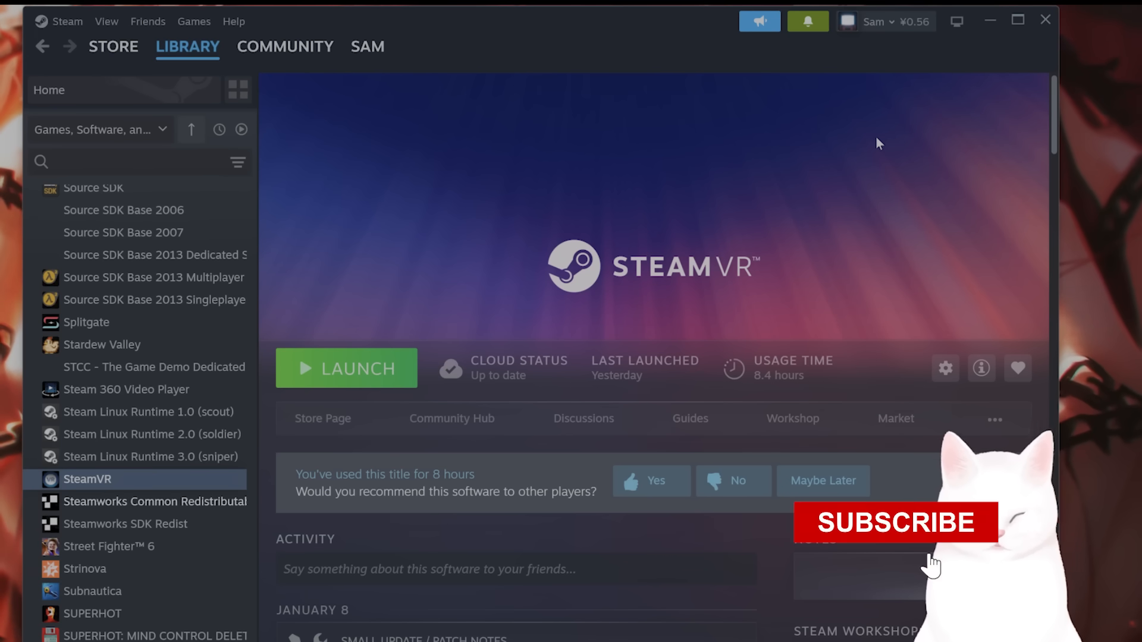
# - Confirm in NVIDIA App that Game Ready Driver 566.36 is up to date, then close it
pyautogui.click(893, 522)
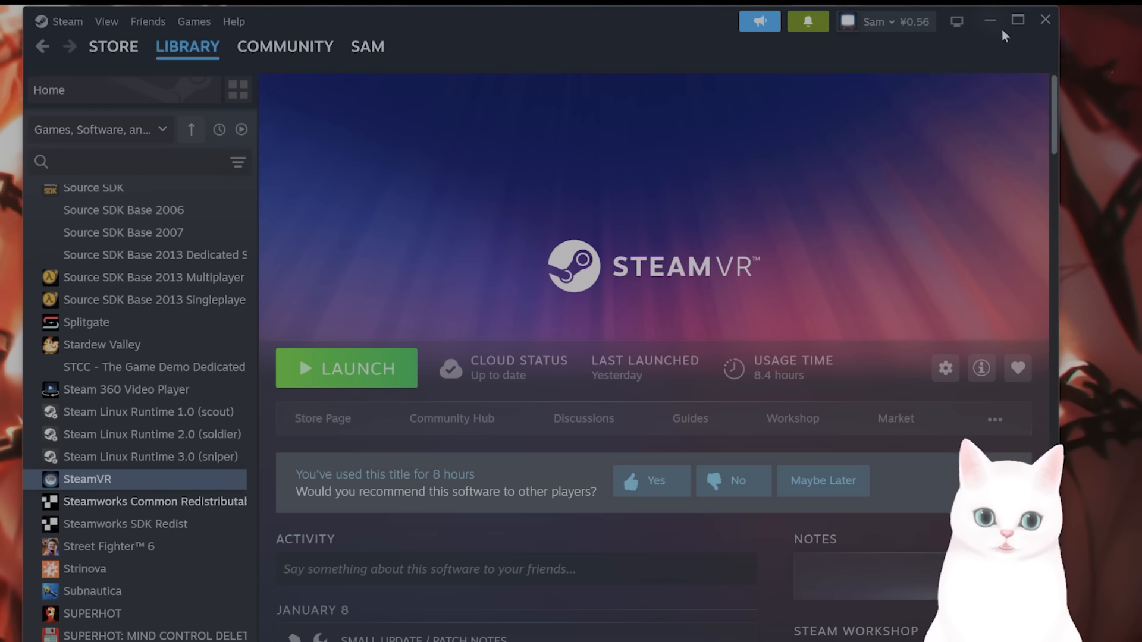
pyautogui.click(1021, 20)
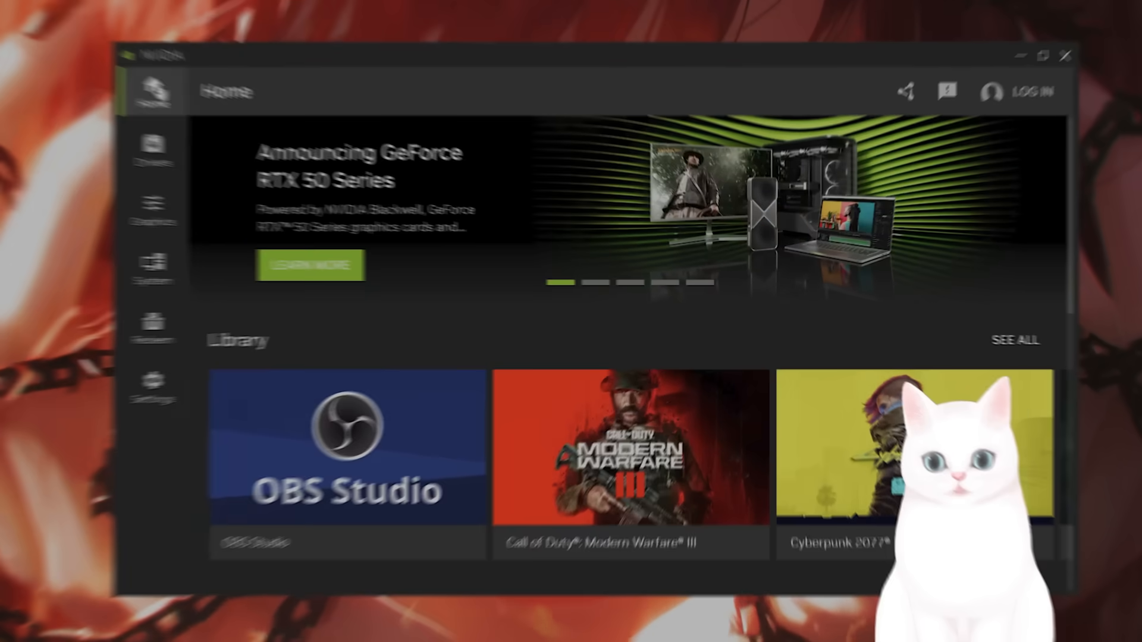
pyautogui.click(153, 151)
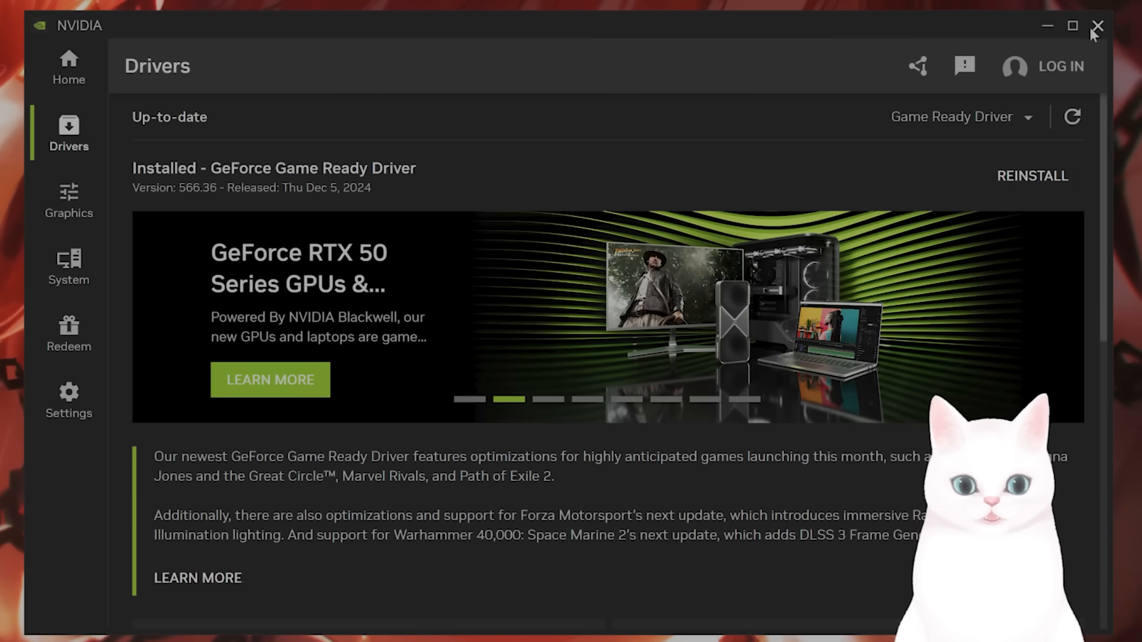
pyautogui.moveTo(1100, 25)
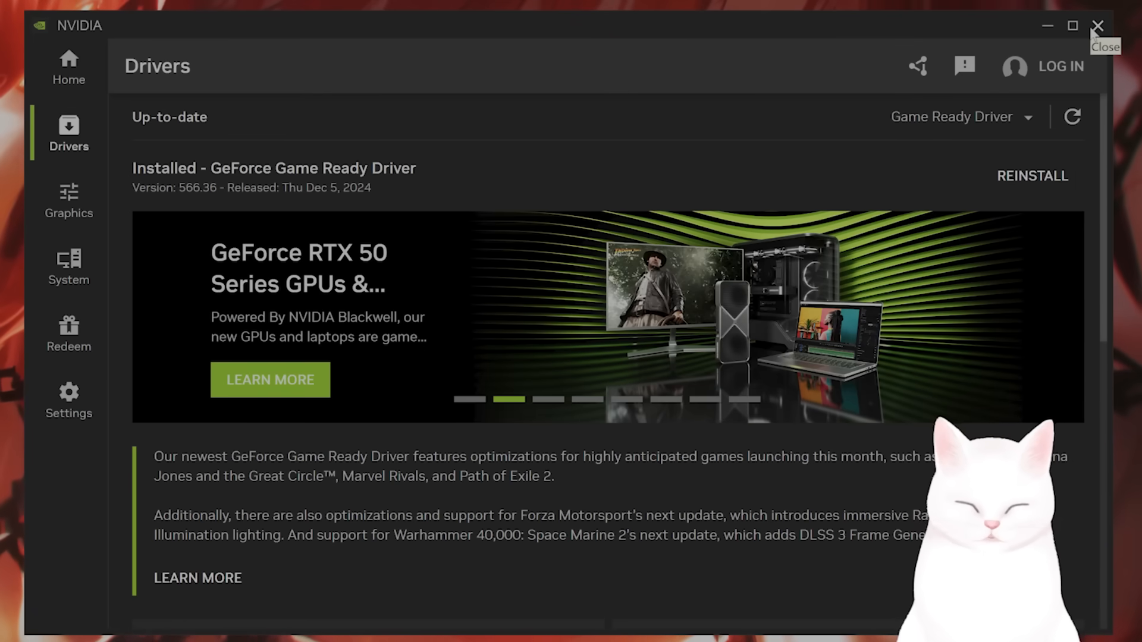
pyautogui.click(1099, 26)
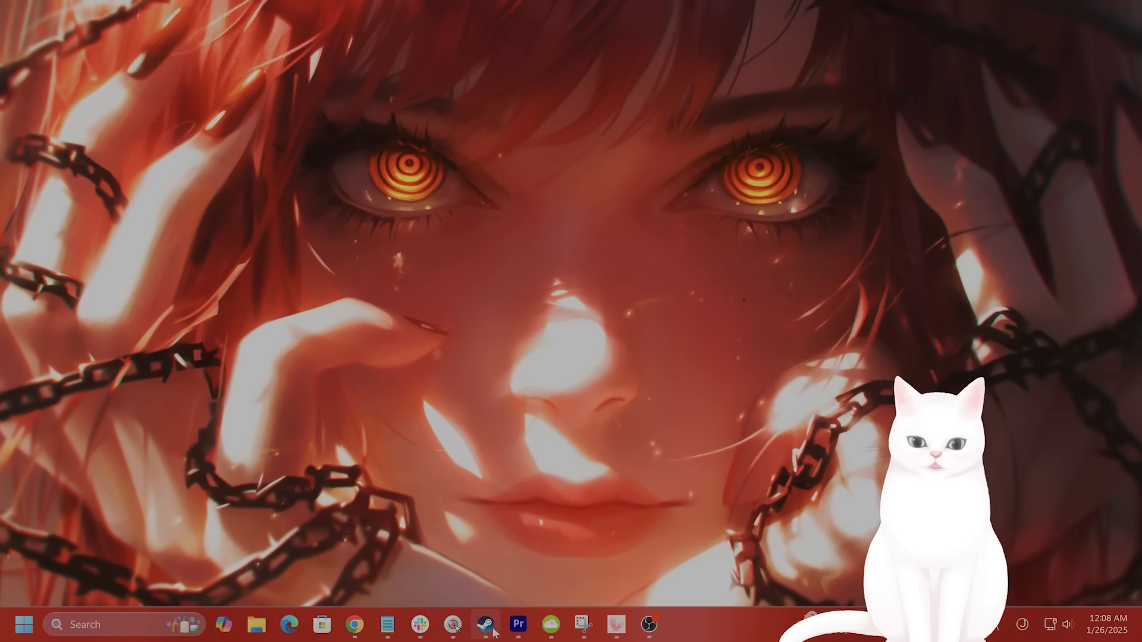
# - Bring Steam back and open SteamVR's Properties from its Library context menu
pyautogui.click(484, 626)
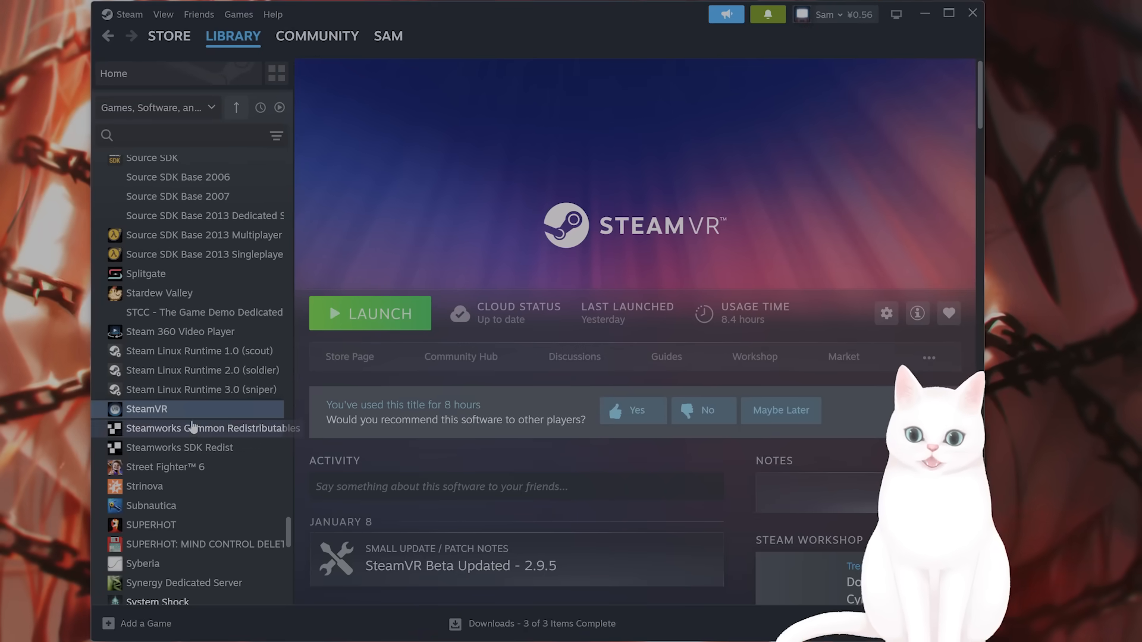
pyautogui.rightClick(146, 409)
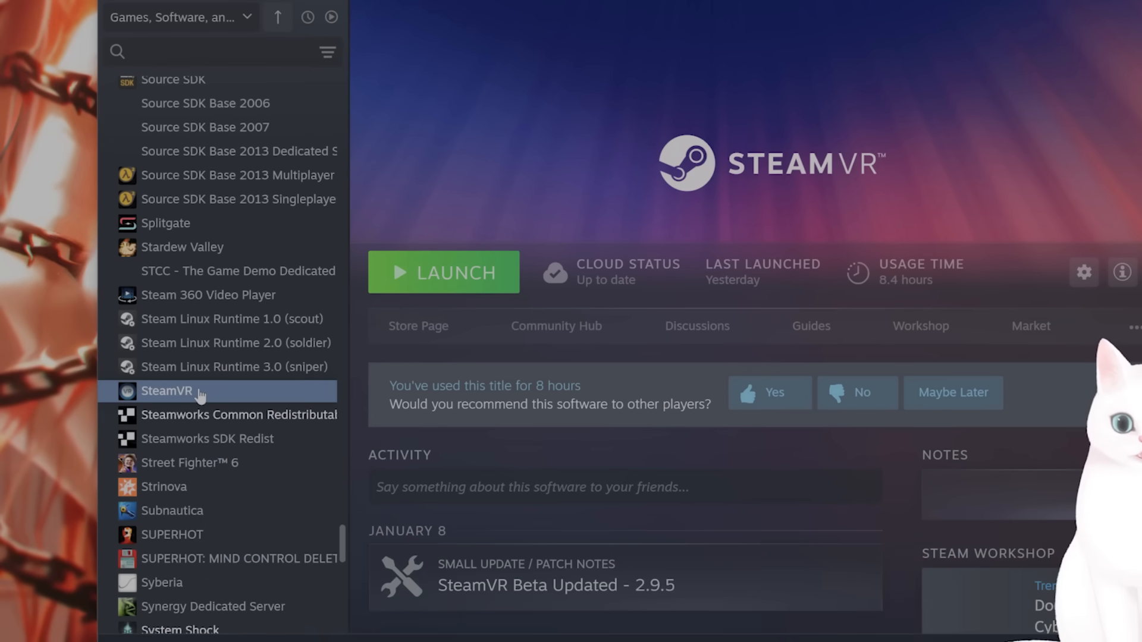
pyautogui.rightClick(167, 391)
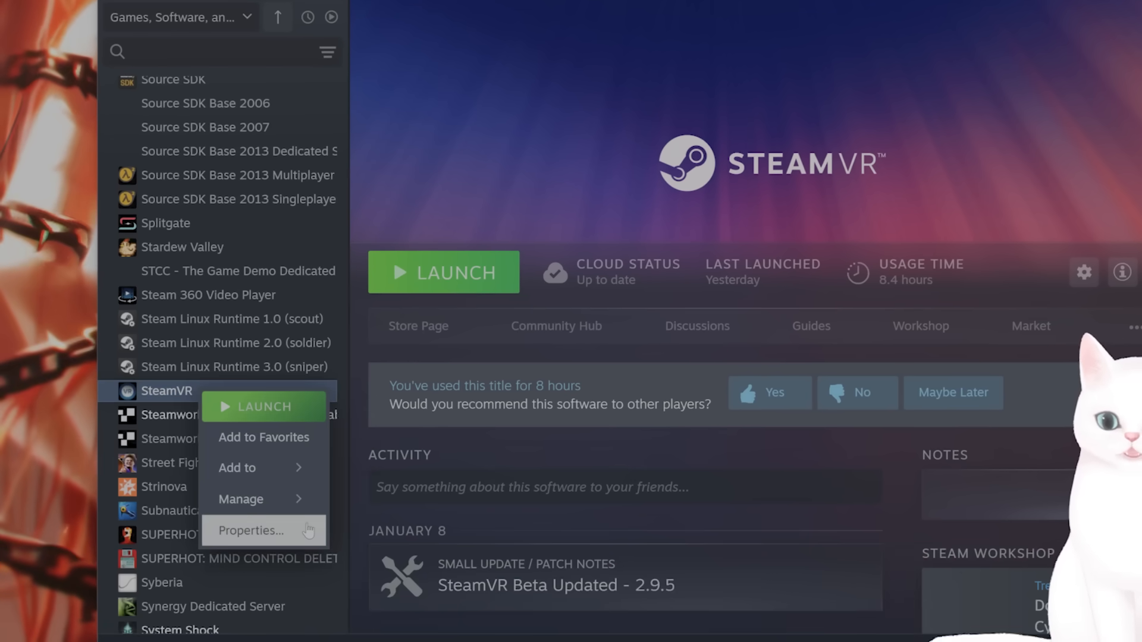
pyautogui.click(251, 531)
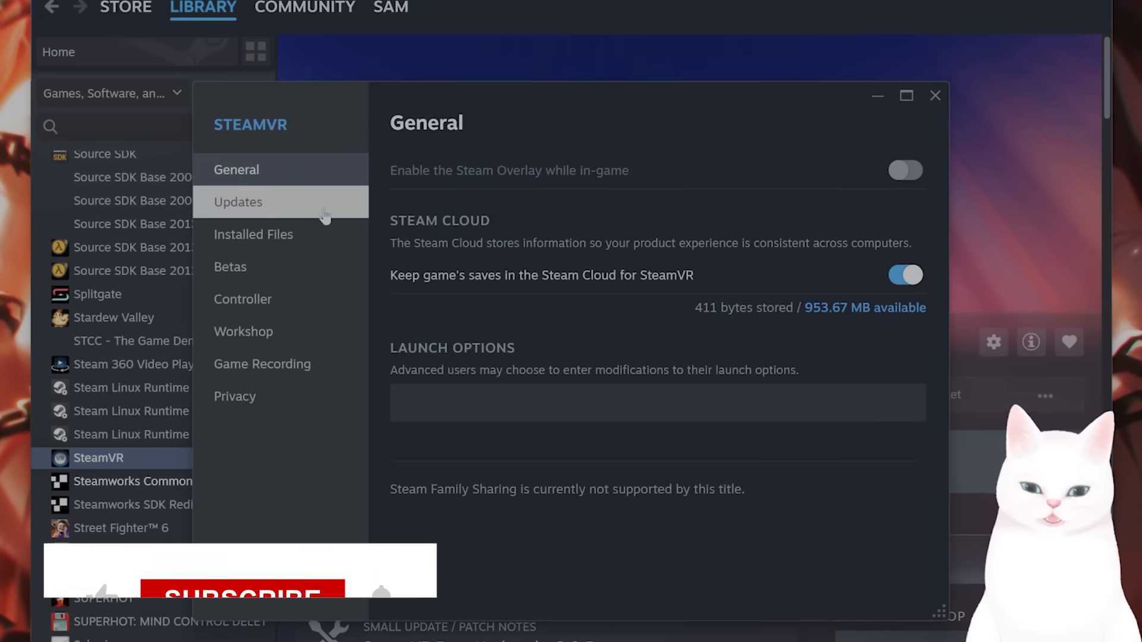
# - Review SteamVR's Updates page, then its Betas page with beta participation None
pyautogui.click(238, 202)
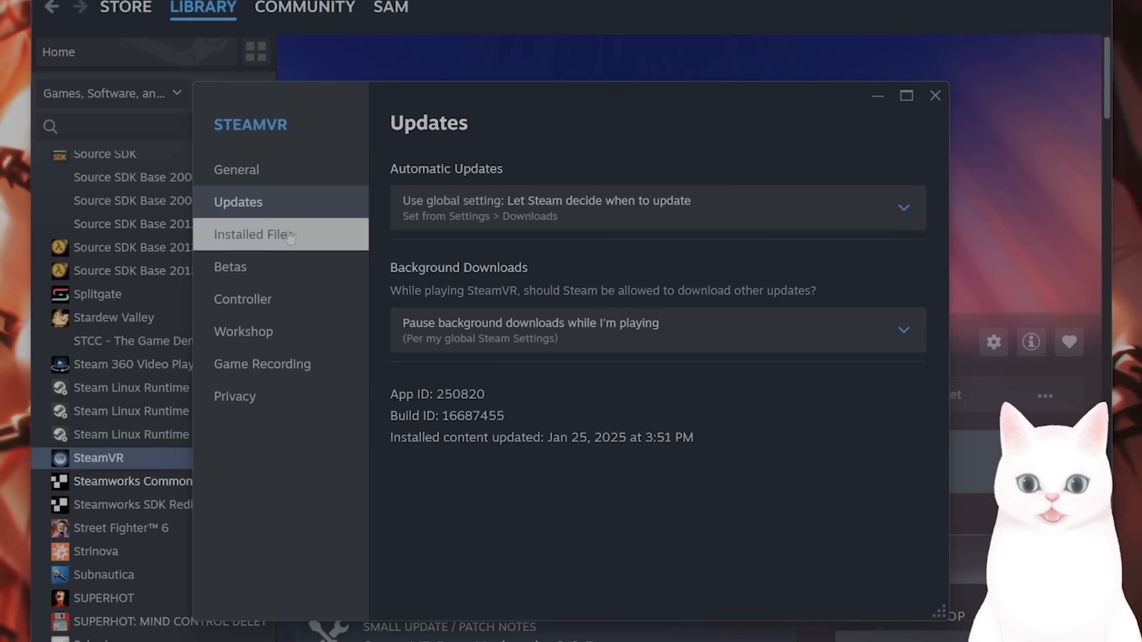
pyautogui.click(231, 267)
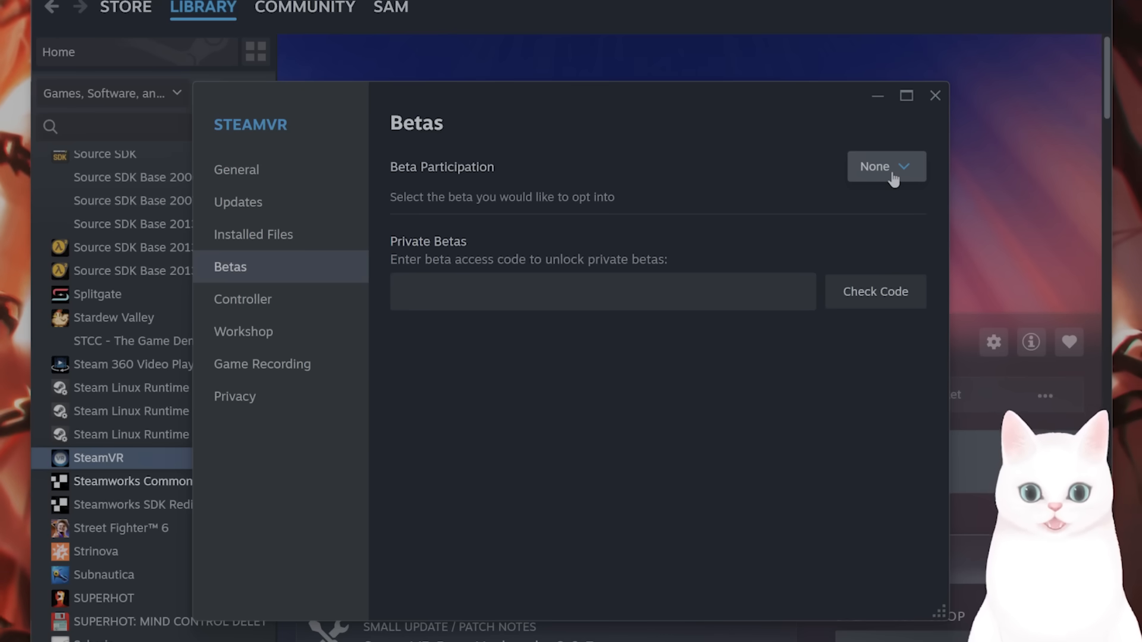
pyautogui.click(886, 166)
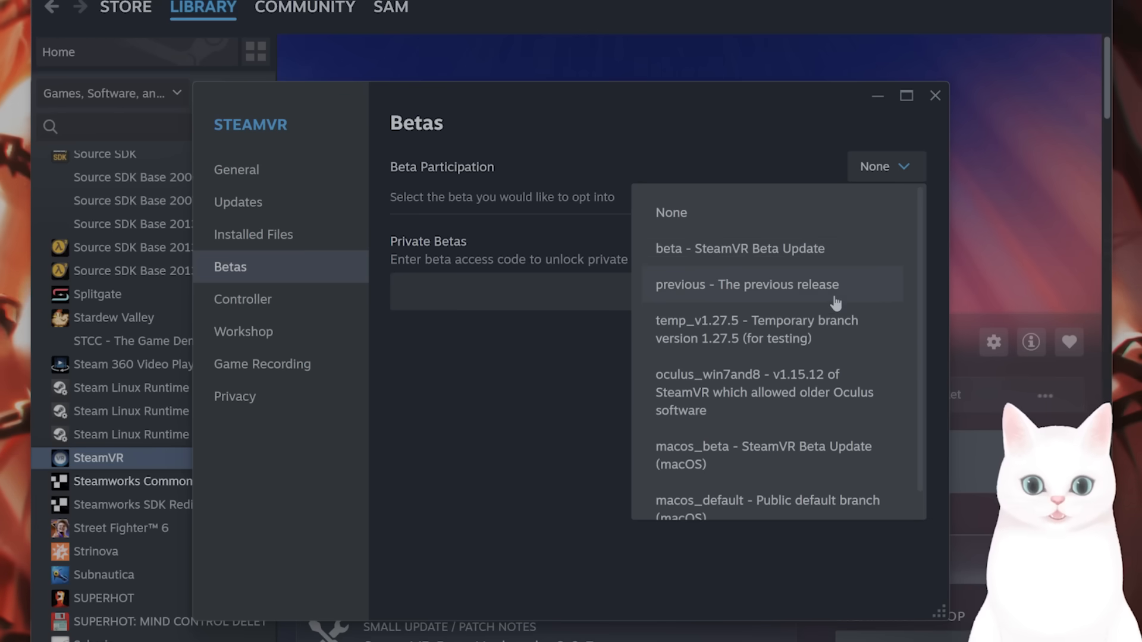
pyautogui.moveTo(774, 294)
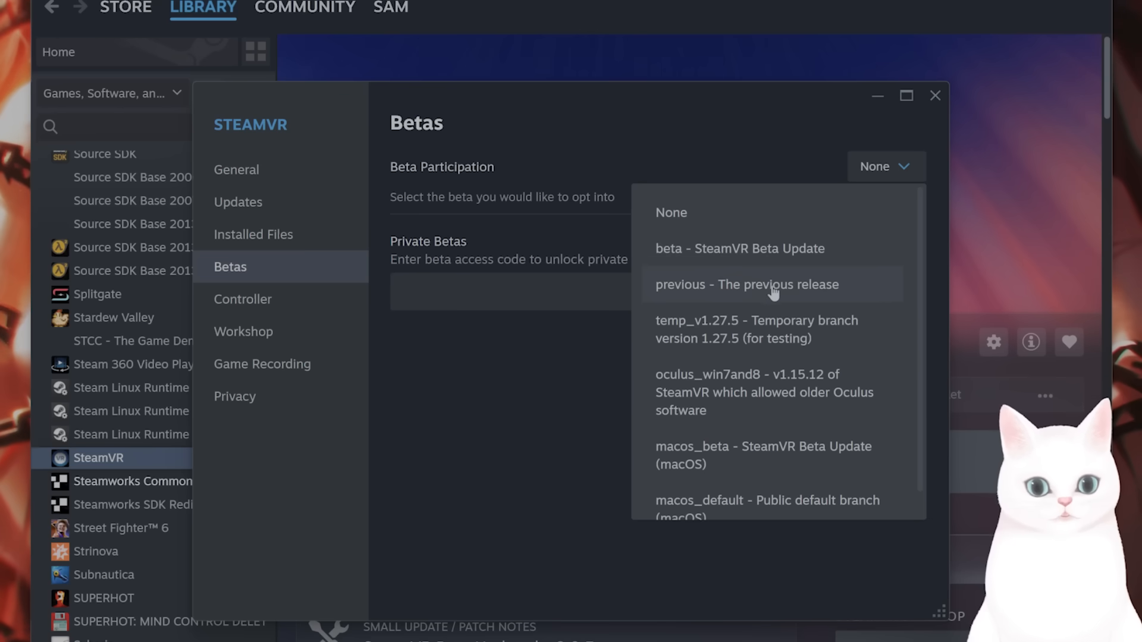
pyautogui.moveTo(765, 298)
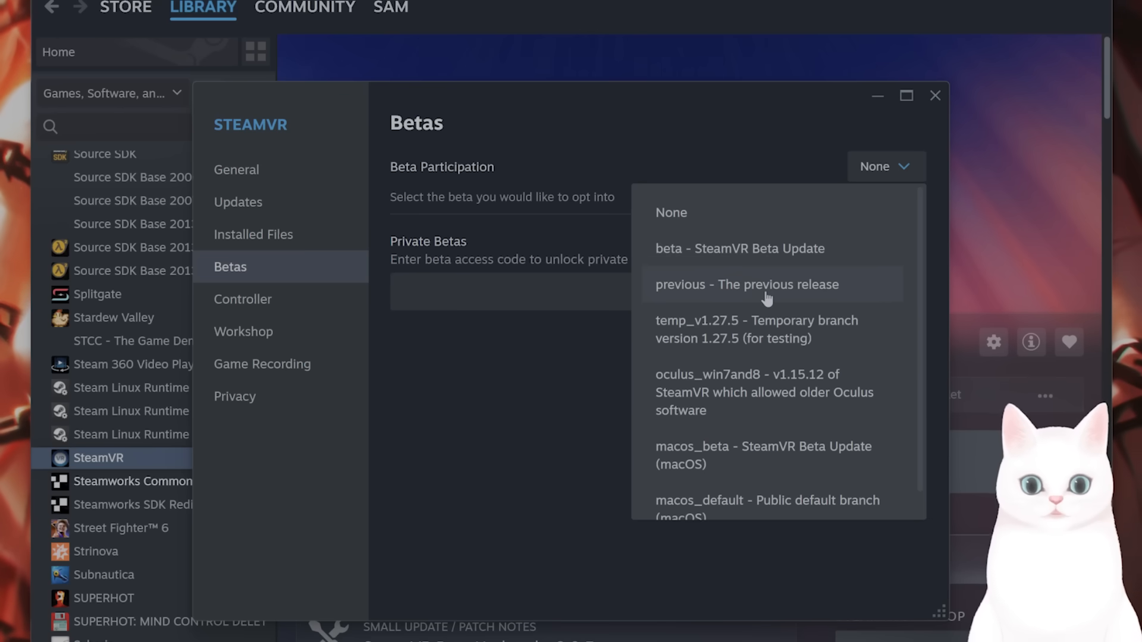
pyautogui.moveTo(719, 245)
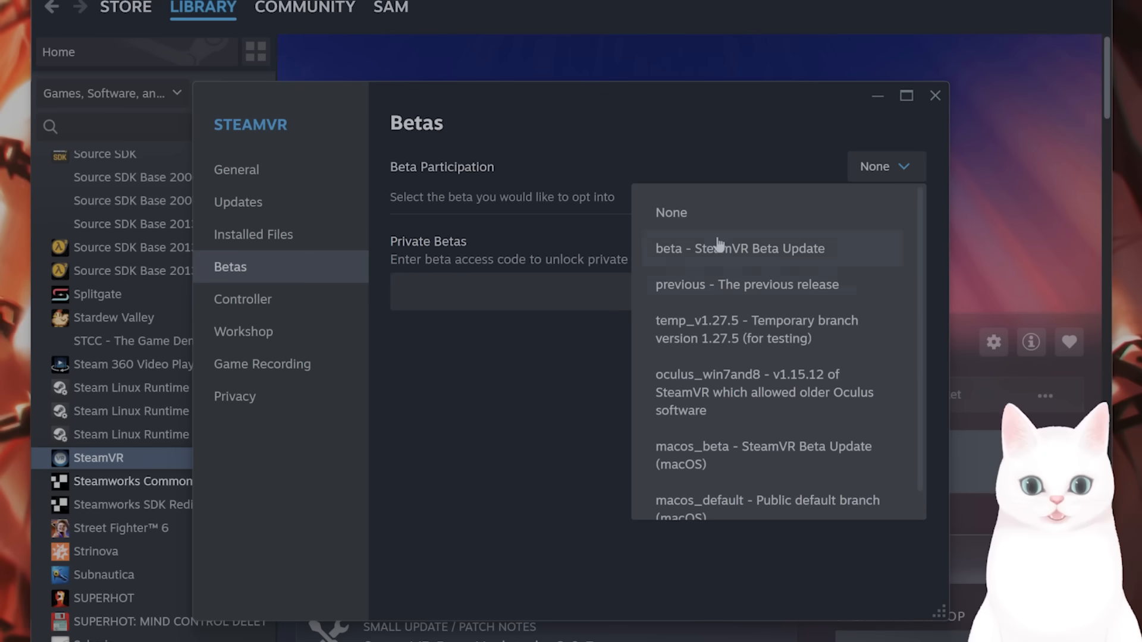
pyautogui.moveTo(783, 257)
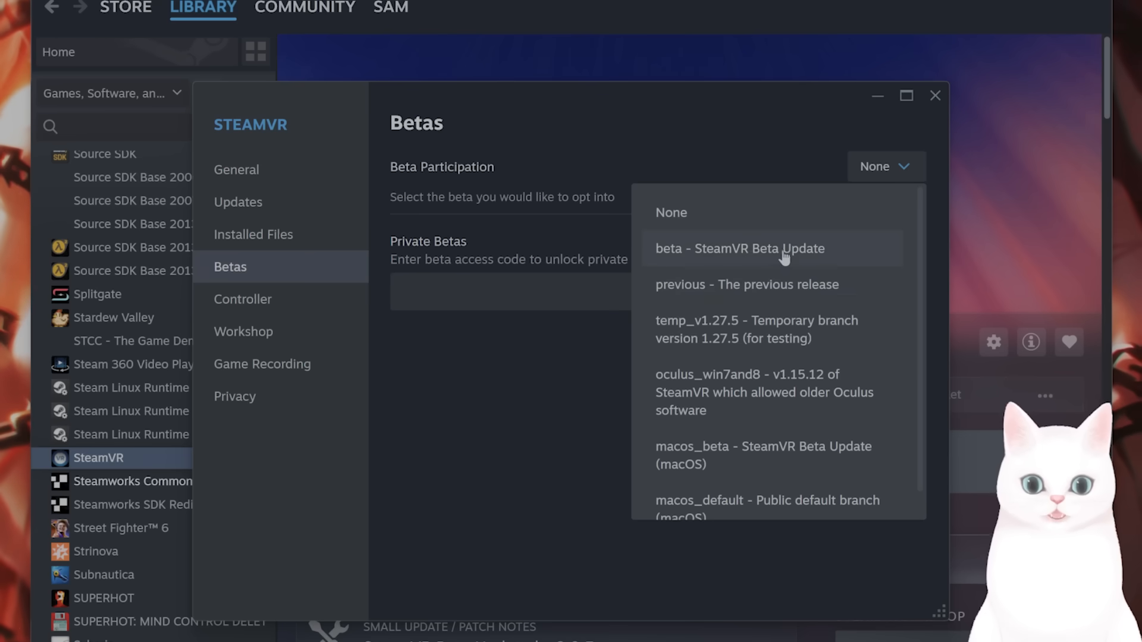
pyautogui.moveTo(719, 244)
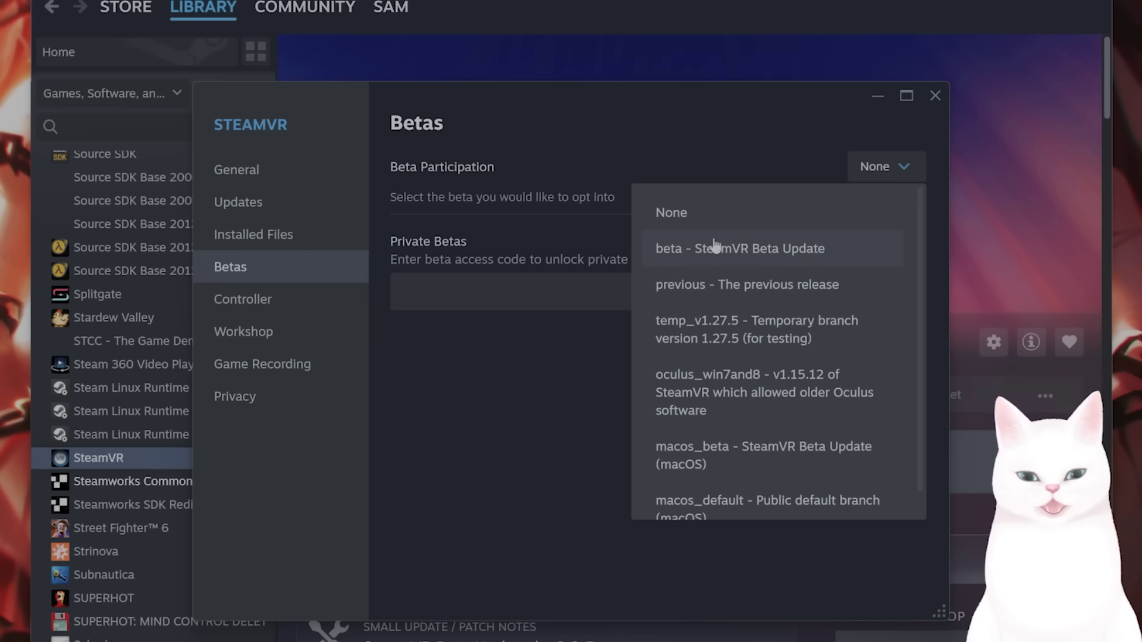
pyautogui.moveTo(726, 238)
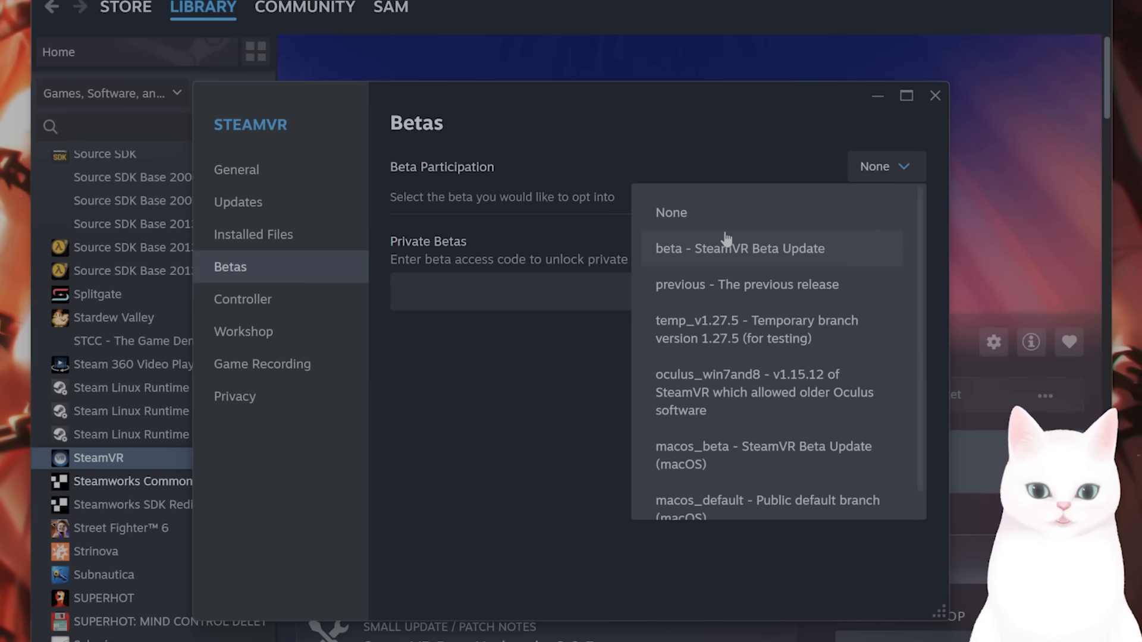
pyautogui.moveTo(796, 254)
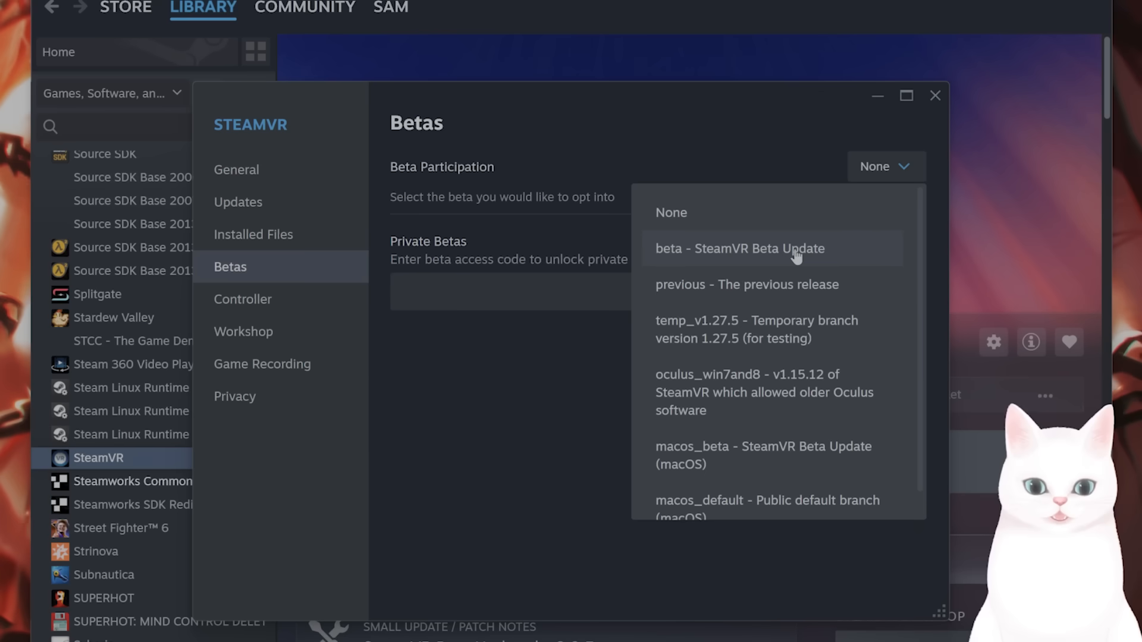
pyautogui.moveTo(641, 348)
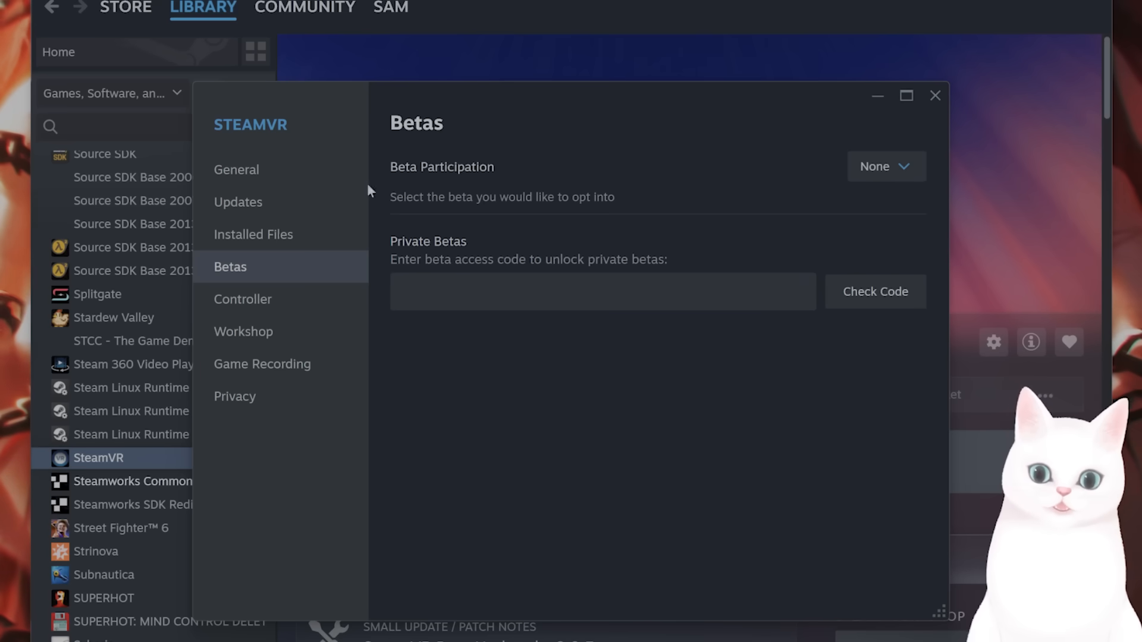
# - Review SteamVR's Installed Files verify option, then close the Properties window
pyautogui.click(253, 235)
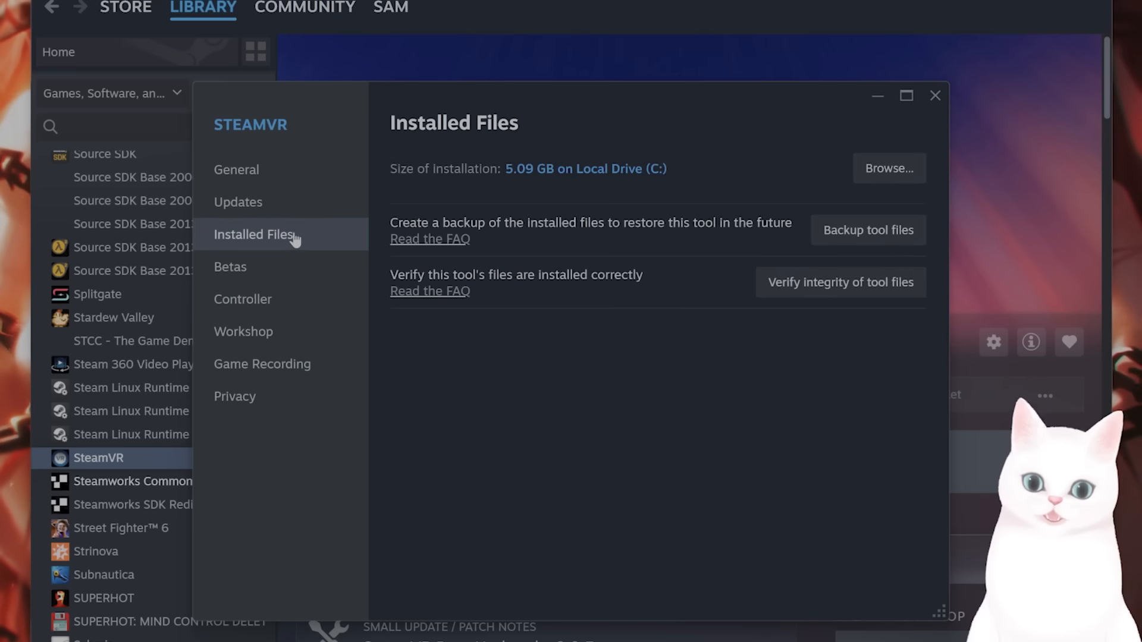
pyautogui.moveTo(819, 300)
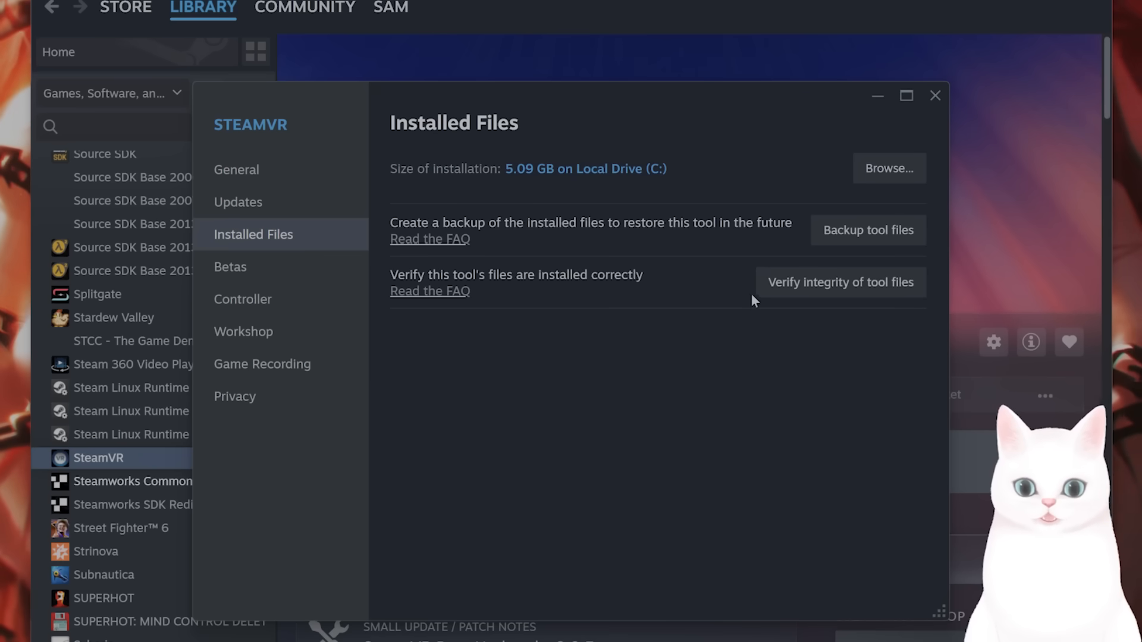
pyautogui.click(934, 96)
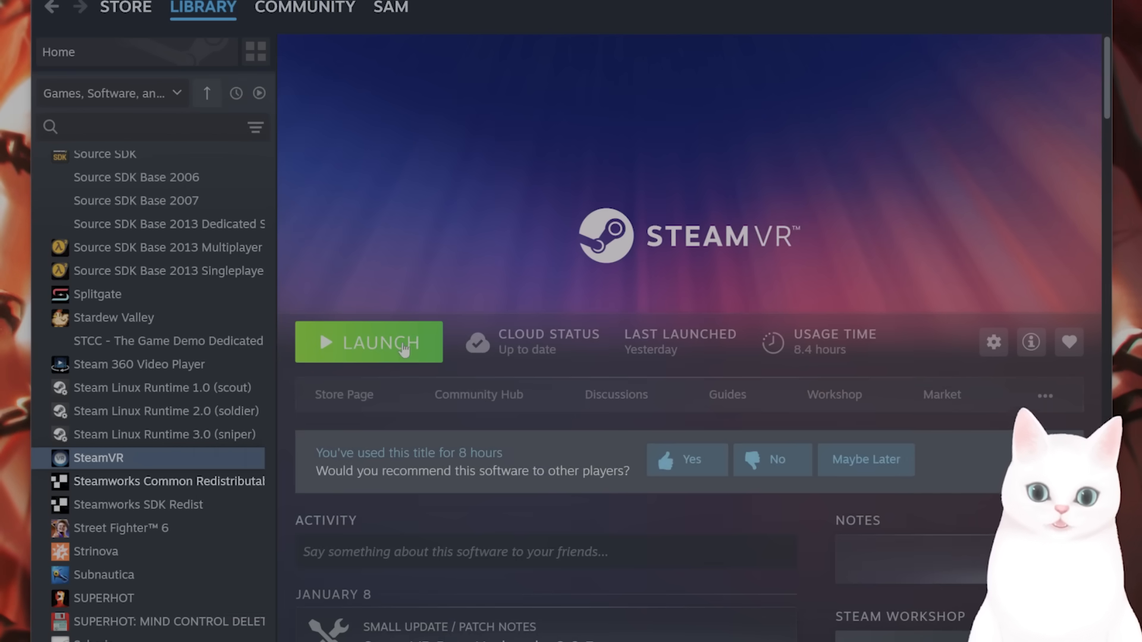
# - Launch SteamVR 2.8.8 and open its menu to reveal the Developer options
pyautogui.click(369, 342)
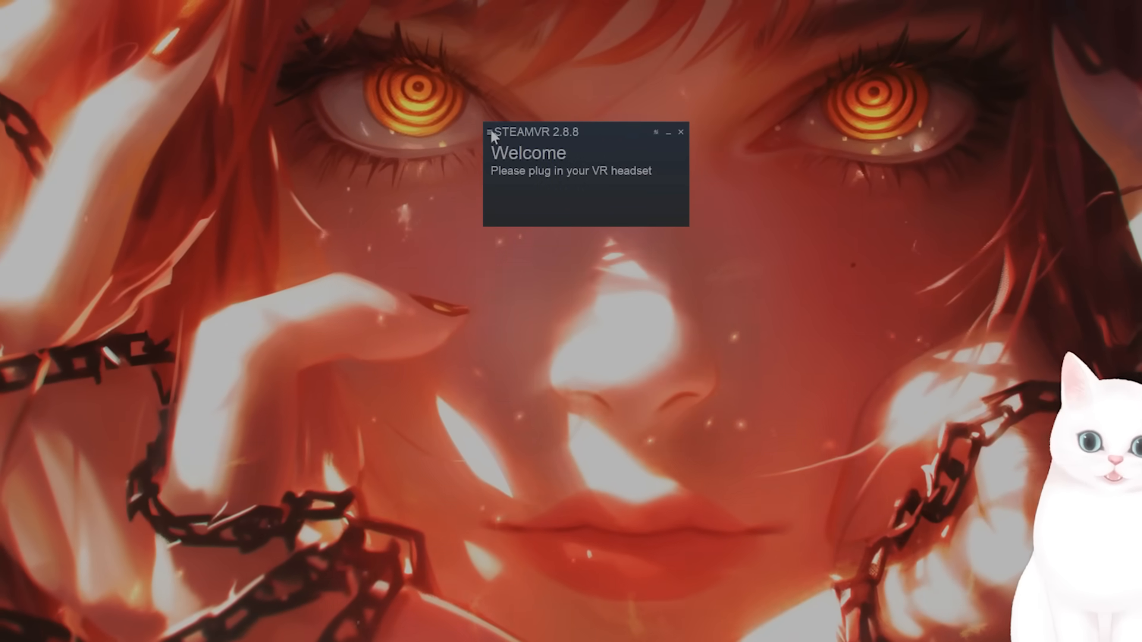
pyautogui.click(491, 132)
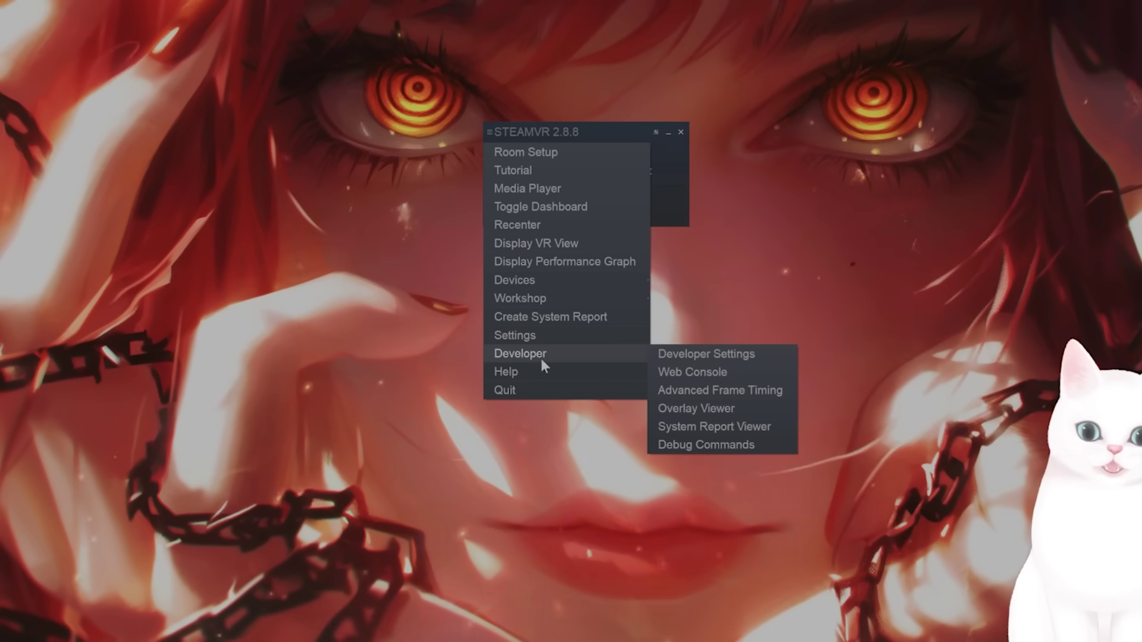
pyautogui.moveTo(700, 363)
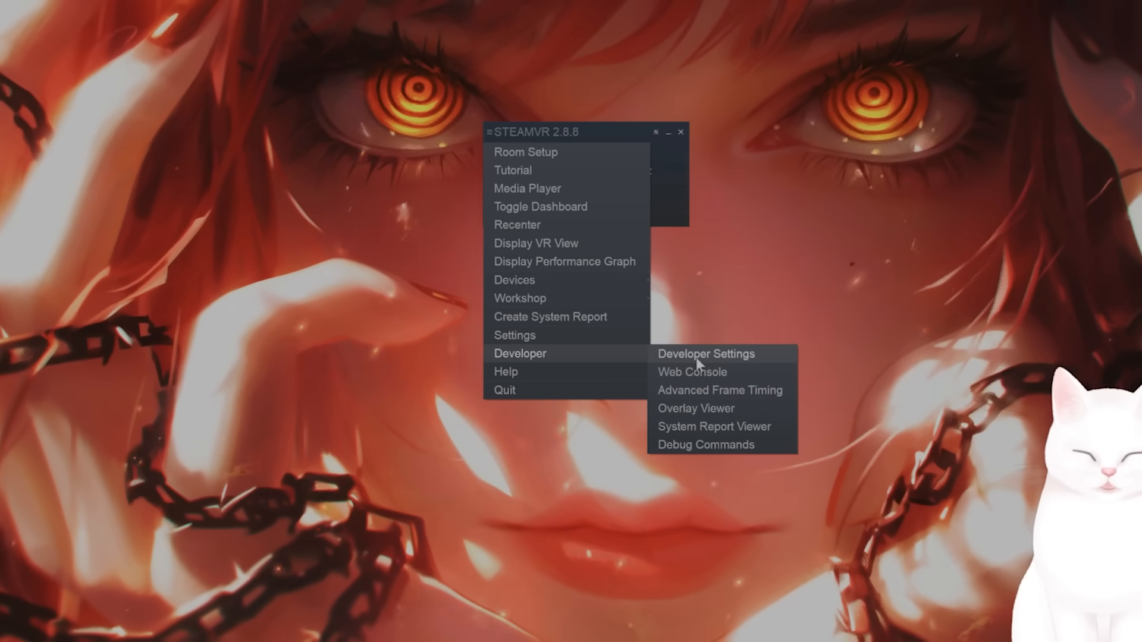
# - Open SteamVR Developer Settings and scroll through its display, tracking and reset options
pyautogui.click(706, 354)
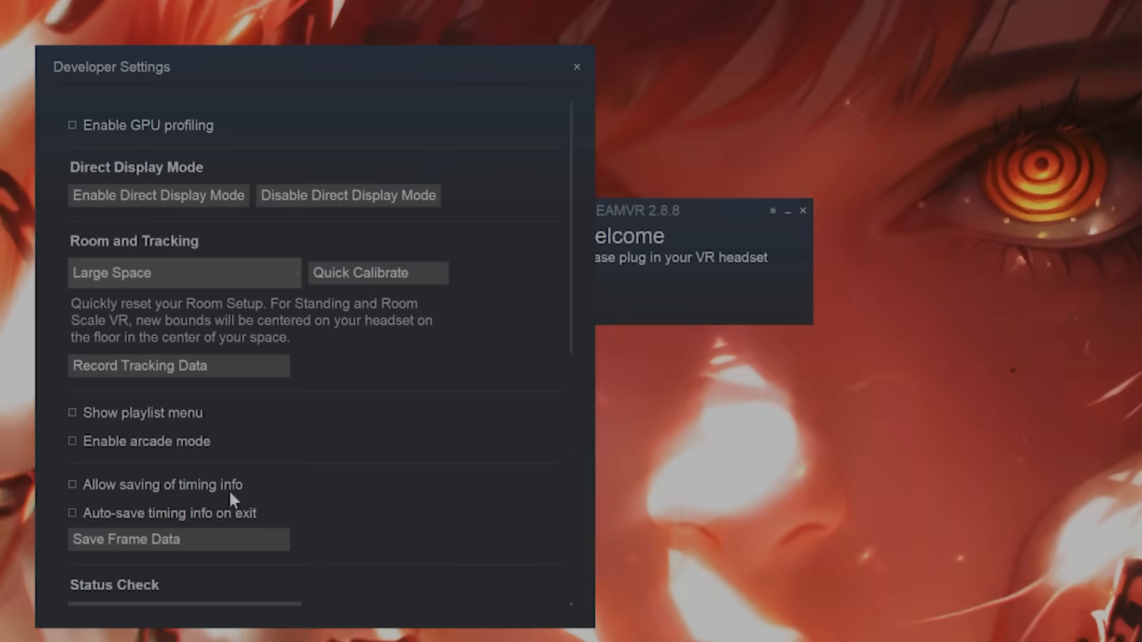
pyautogui.scroll(-3)
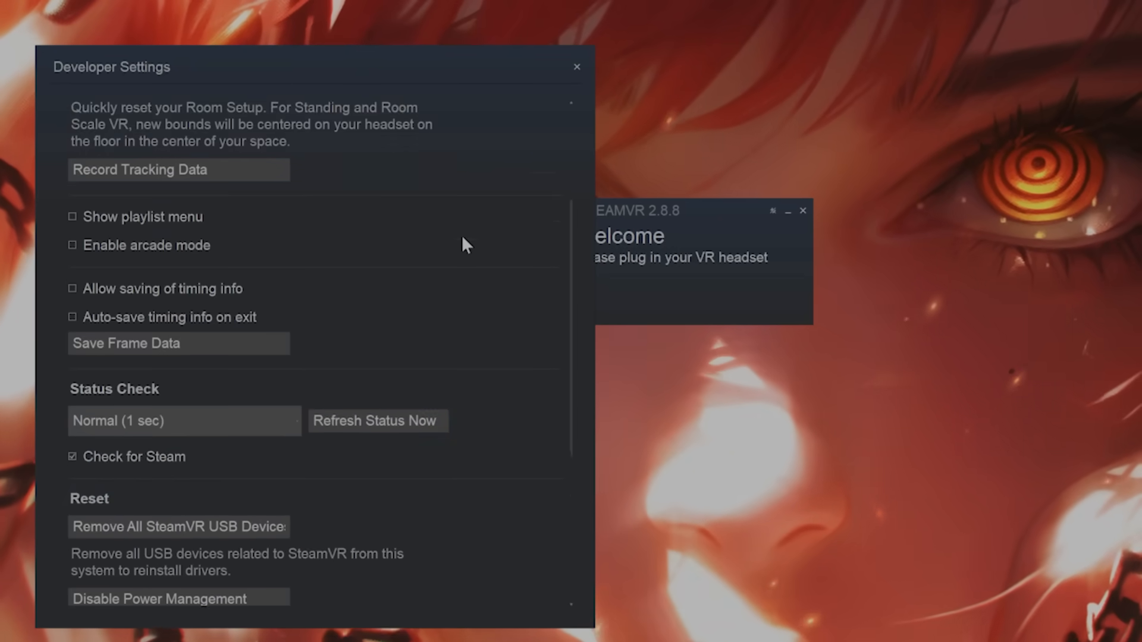
pyautogui.scroll(-3)
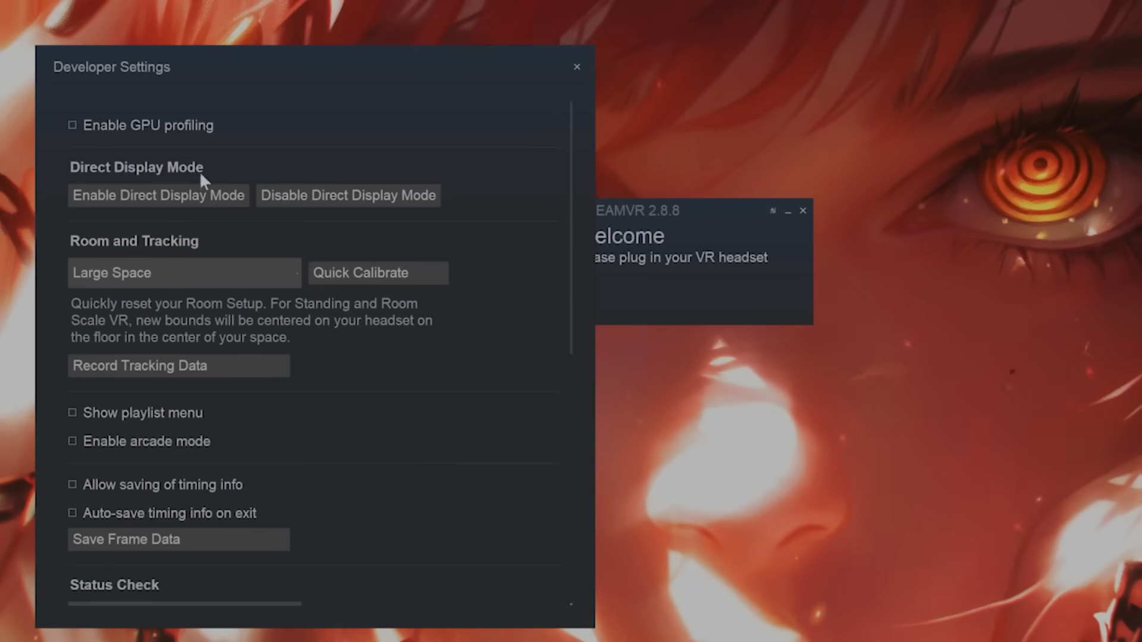
pyautogui.moveTo(106, 172)
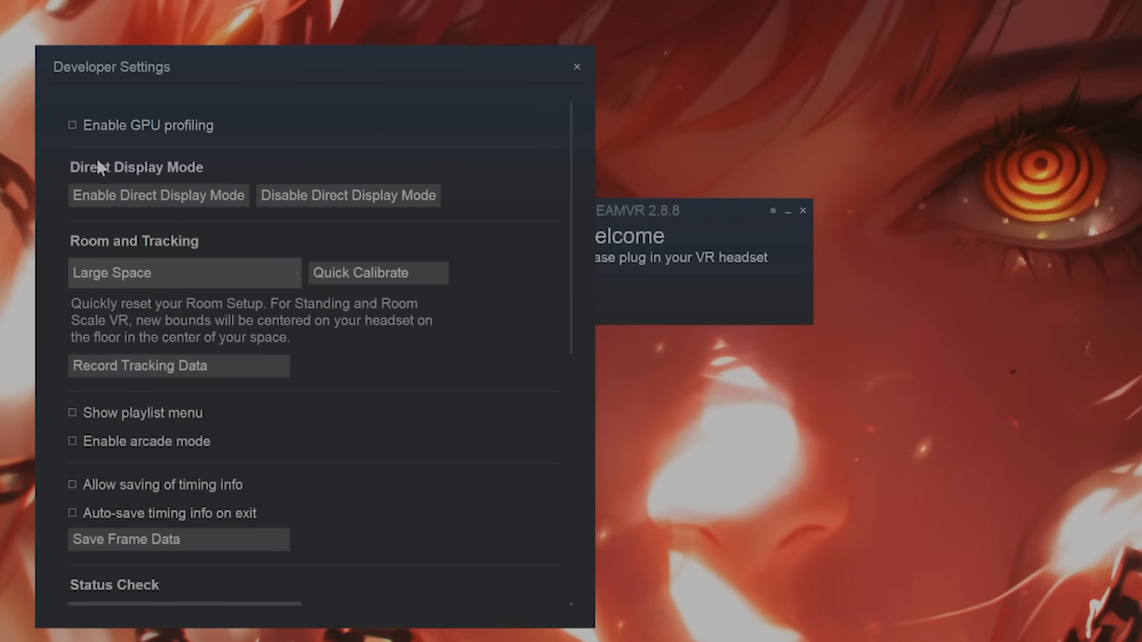
pyautogui.moveTo(189, 180)
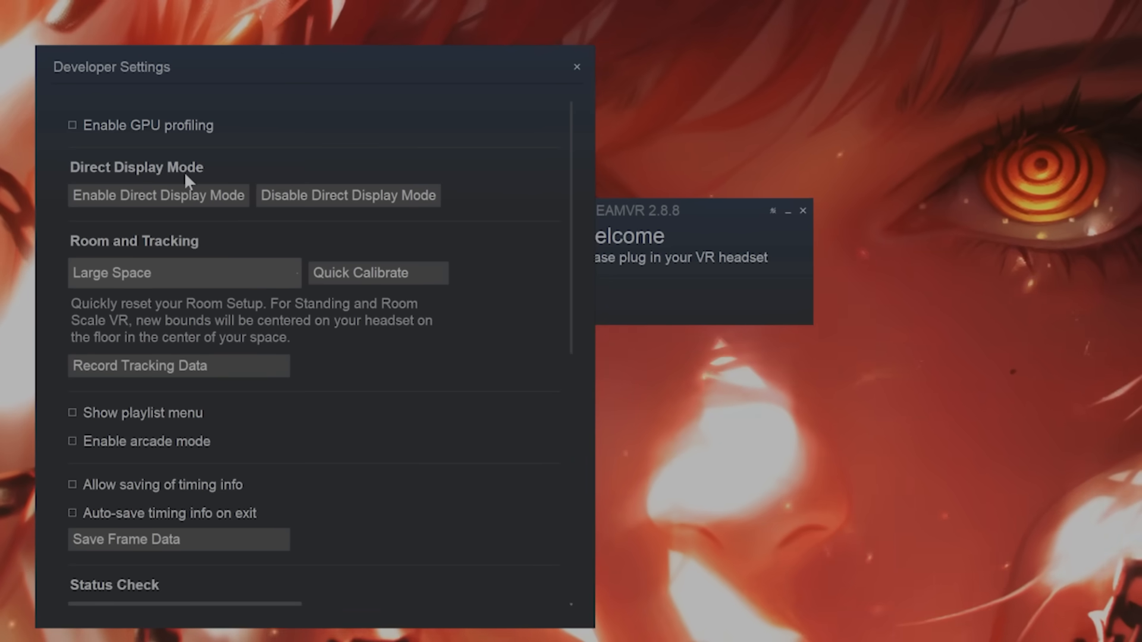
pyautogui.moveTo(160, 205)
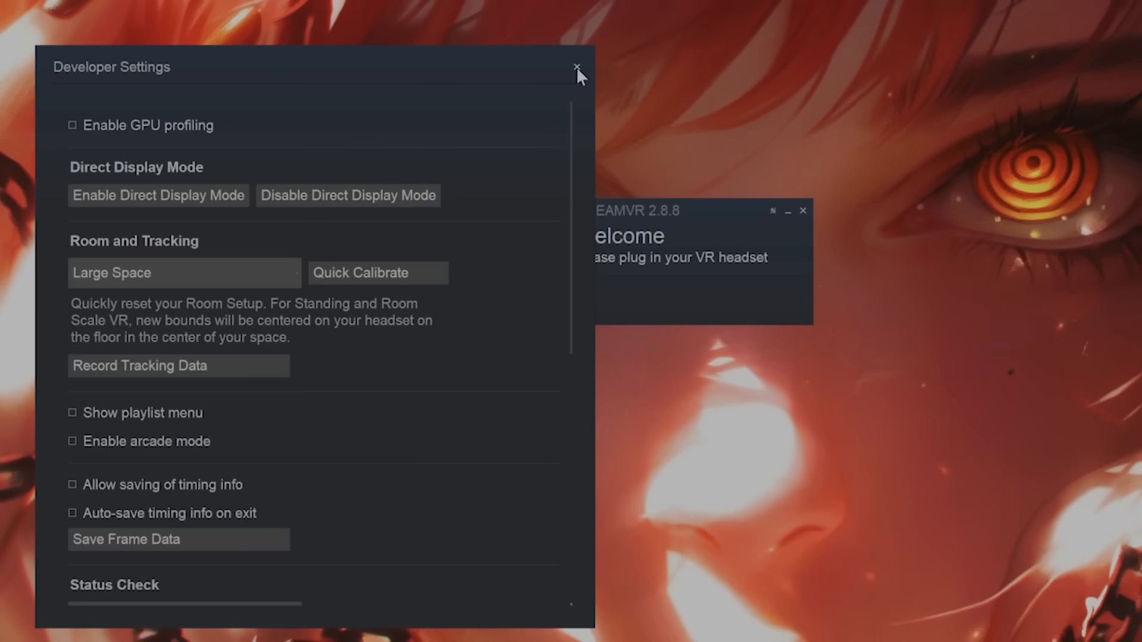
# - Close SteamVR Developer Settings and search the Start menu for Device Manager
pyautogui.click(574, 63)
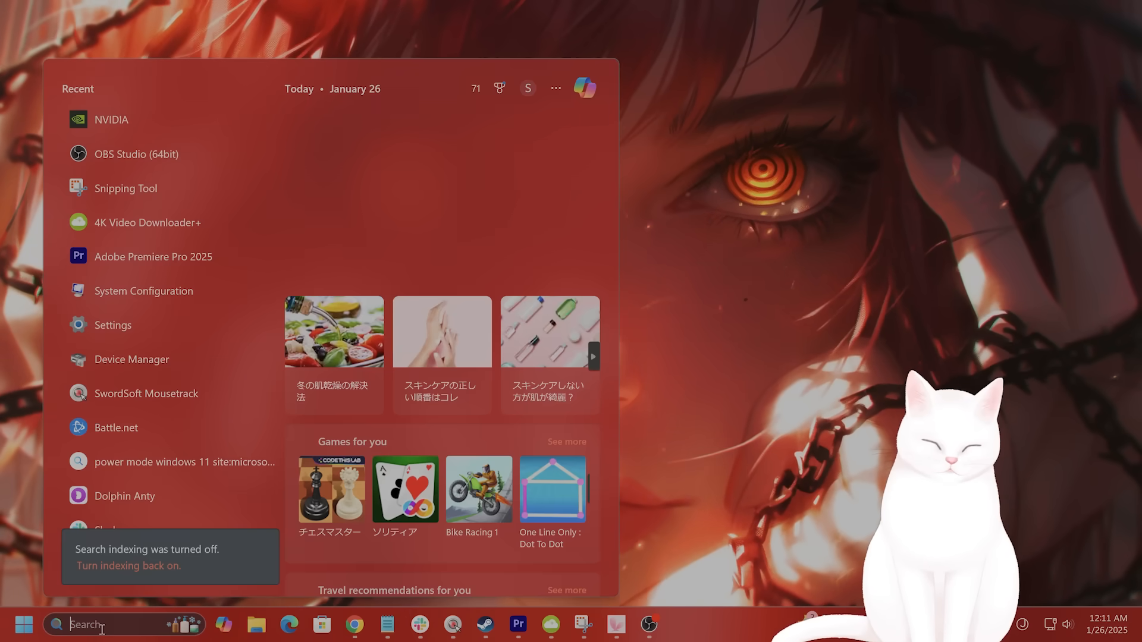
pyautogui.write('dei')
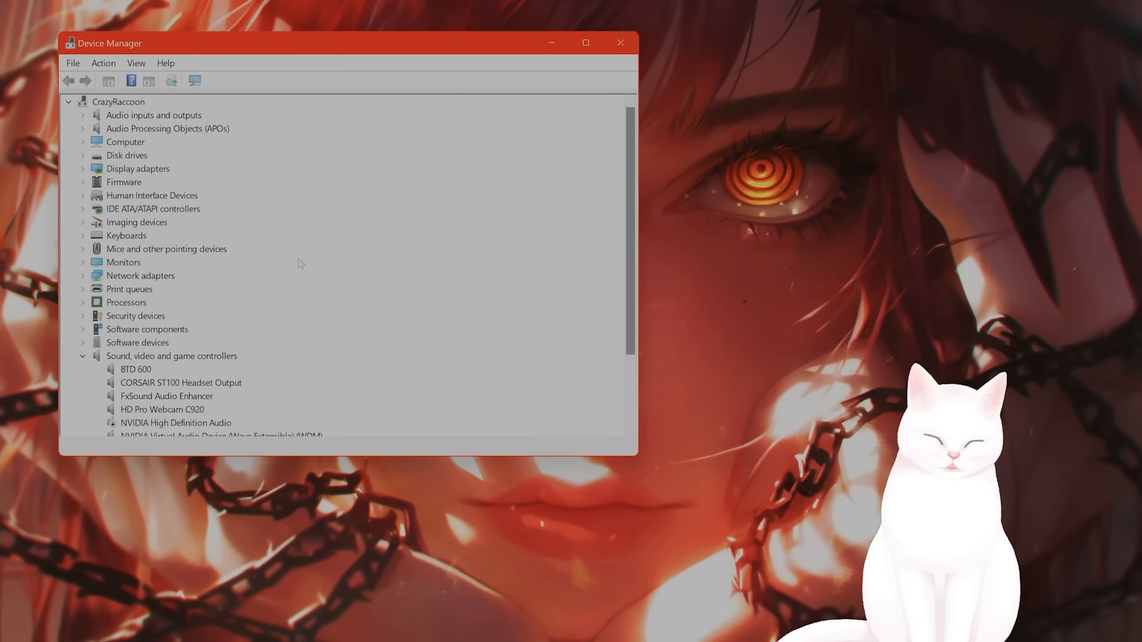
pyautogui.moveTo(287, 298)
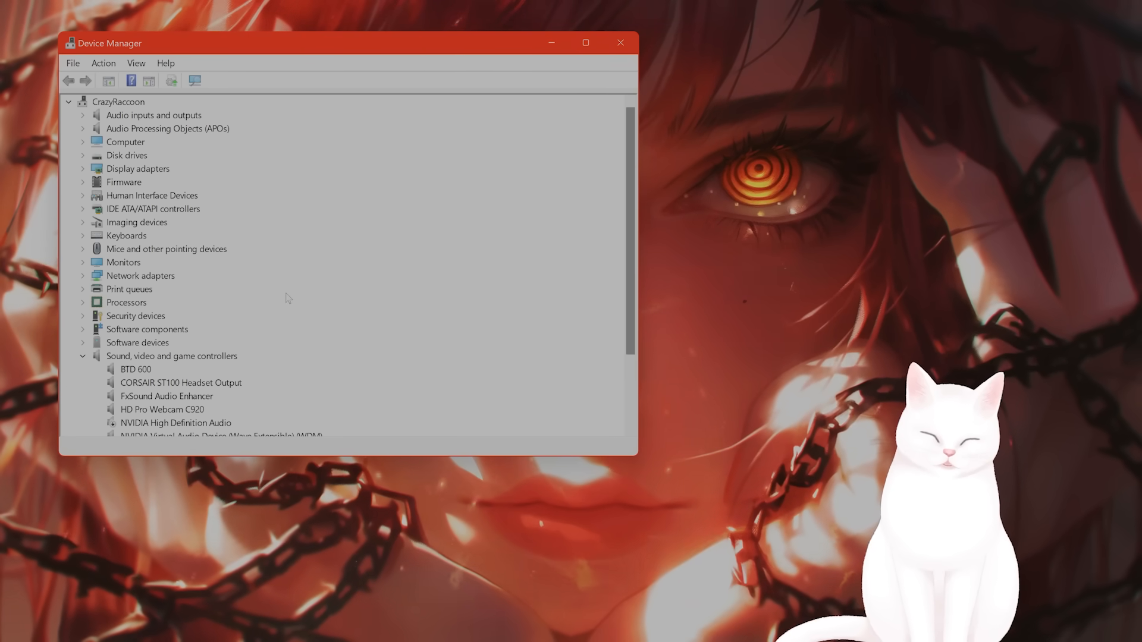
# - Expand Universal Serial Bus controllers and open the USB Root Hub (USB 3.0) properties
pyautogui.scroll(-3)
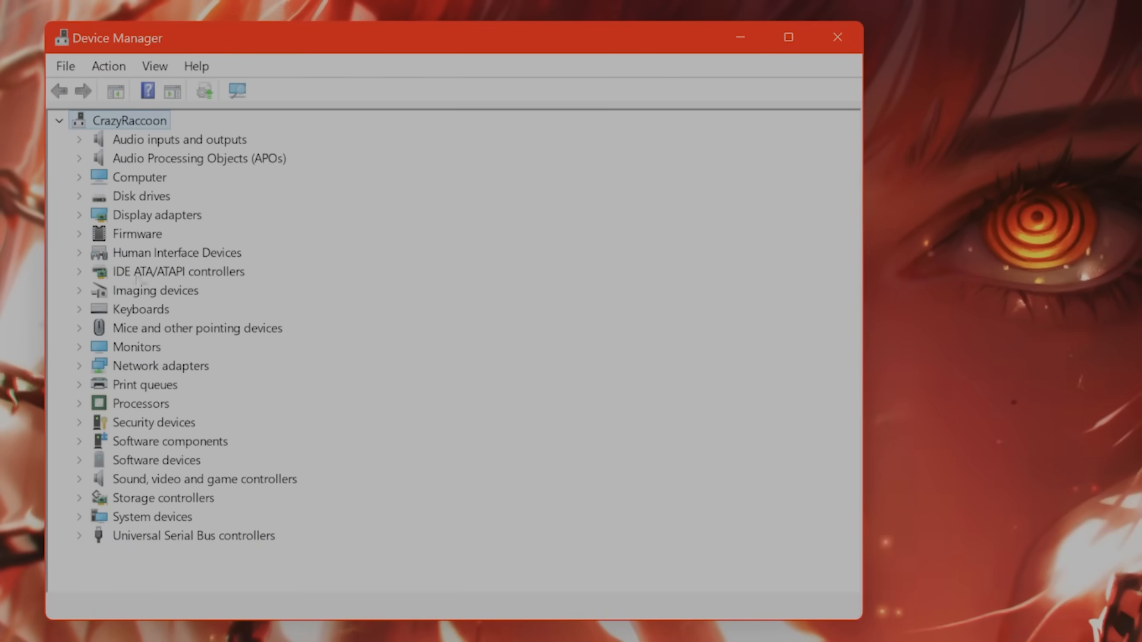
pyautogui.click(171, 252)
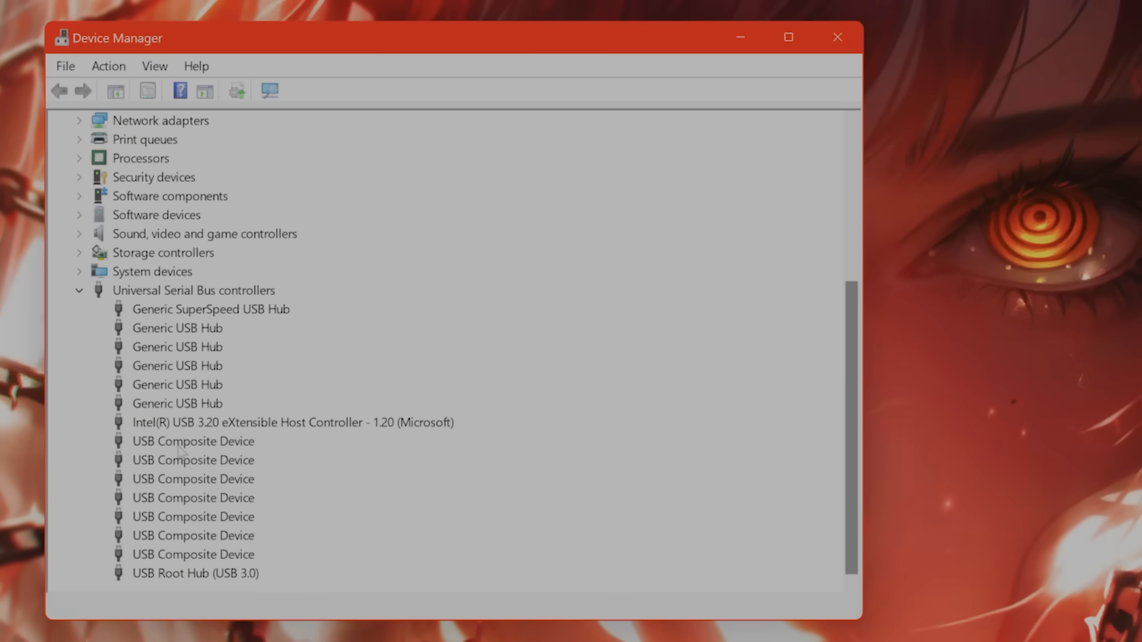
pyautogui.moveTo(248, 518)
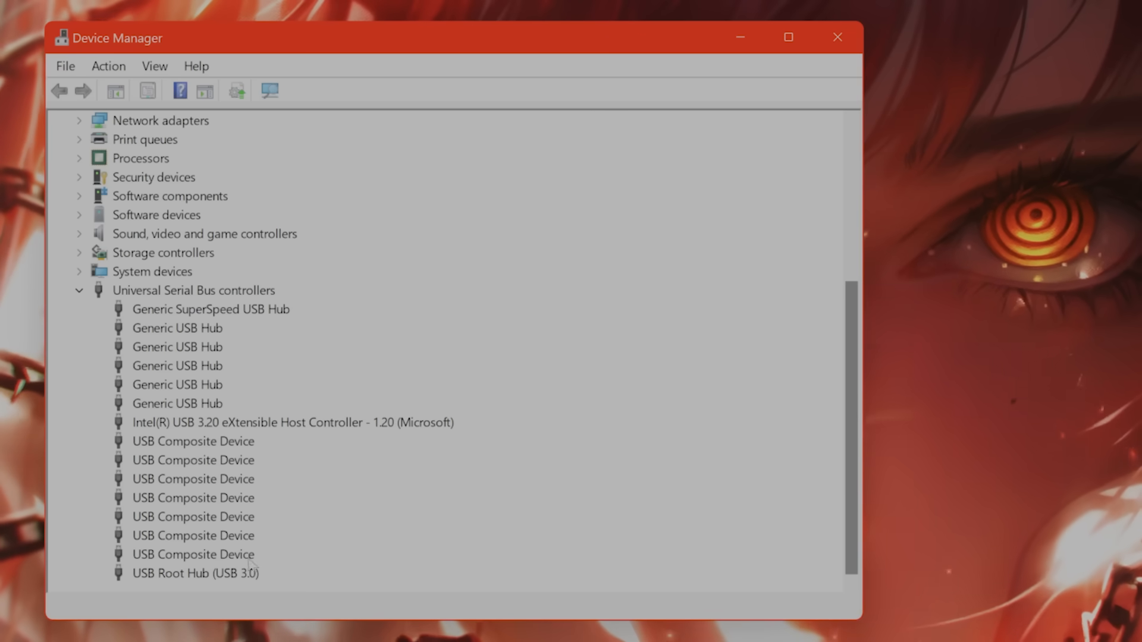
pyautogui.rightClick(179, 573)
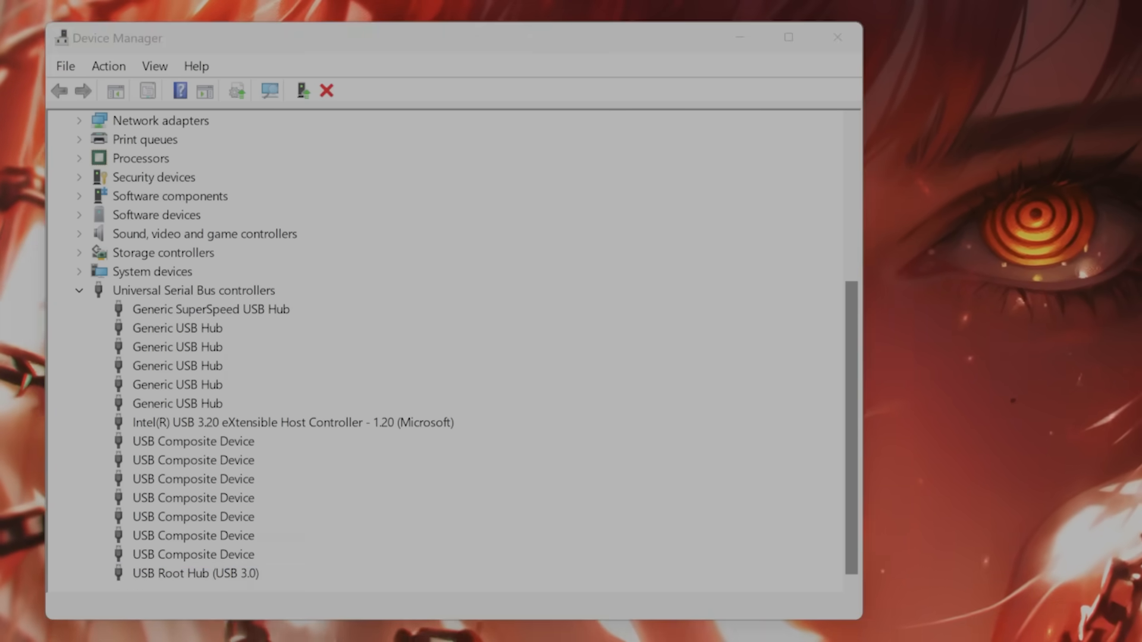
pyautogui.doubleClick(190, 573)
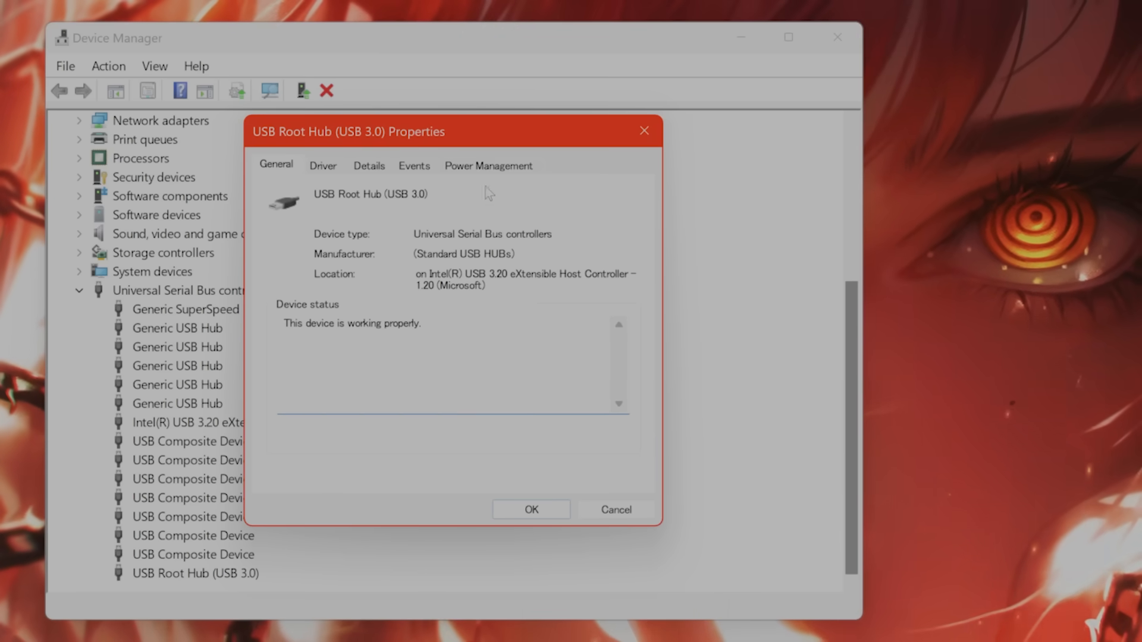
# - Stop Windows turning off USB Root Hub (USB 3.0) to save power, then close Device Manager
pyautogui.click(488, 165)
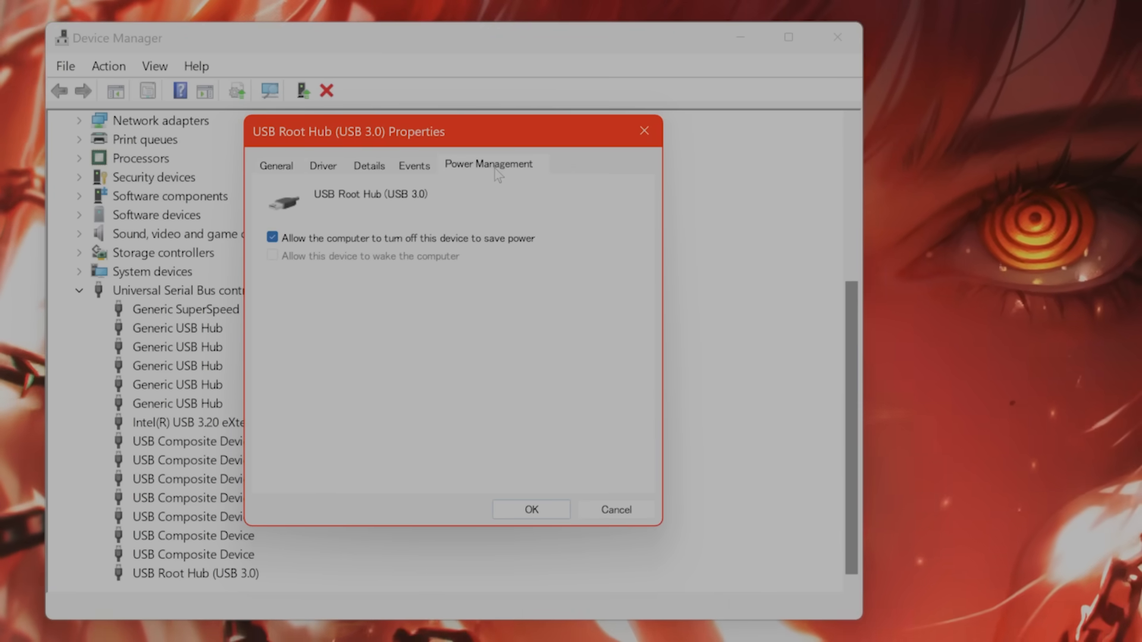
pyautogui.moveTo(336, 241)
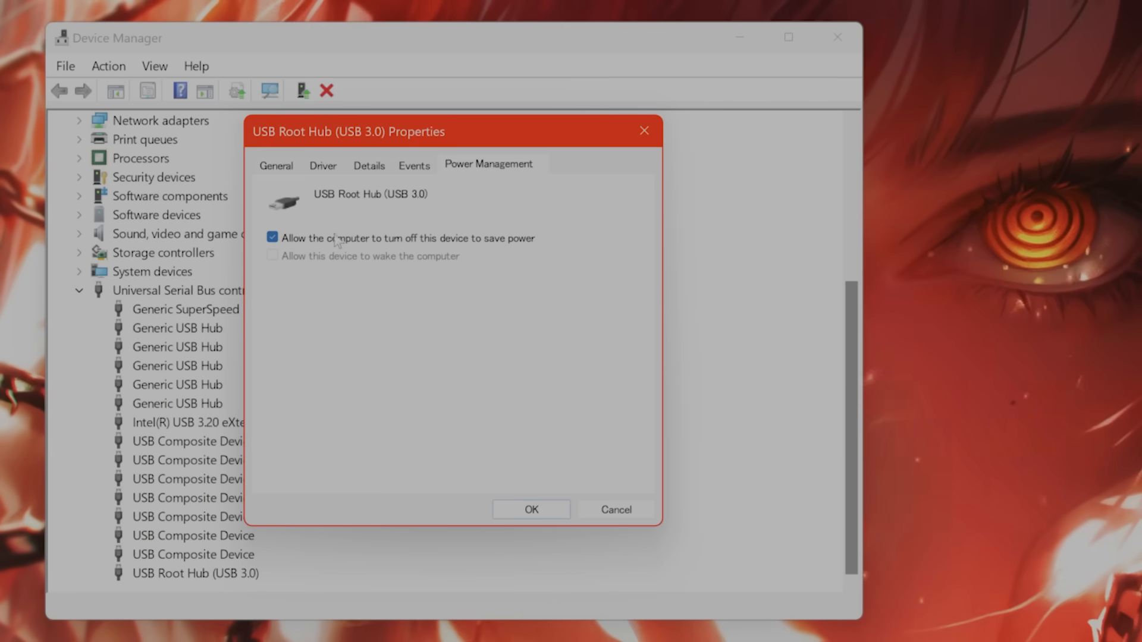
pyautogui.moveTo(430, 247)
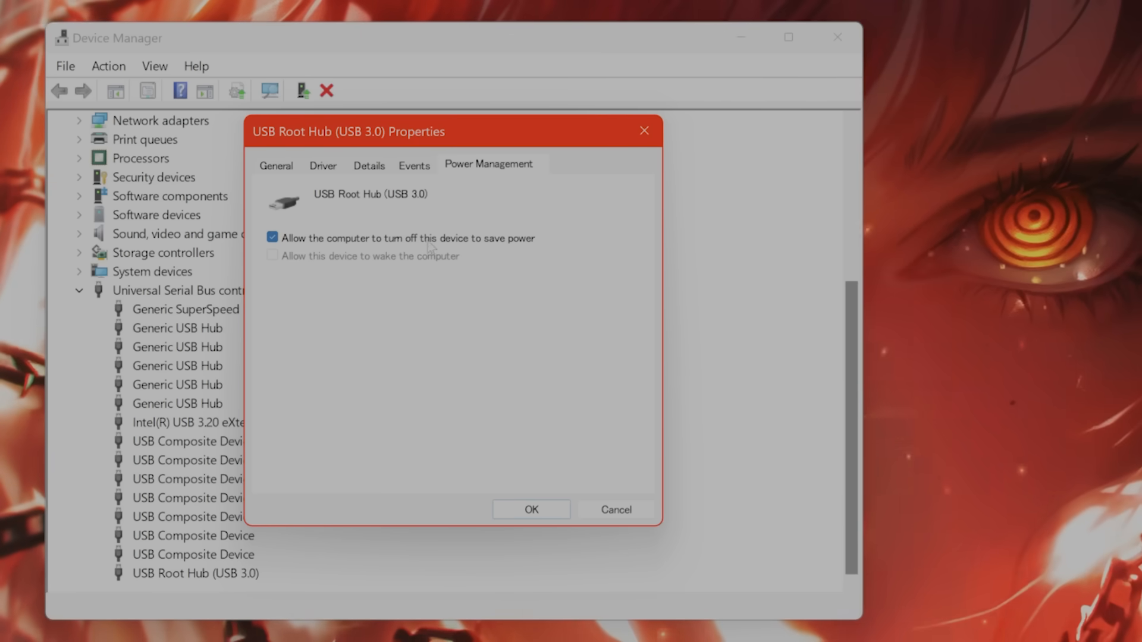
pyautogui.moveTo(489, 247)
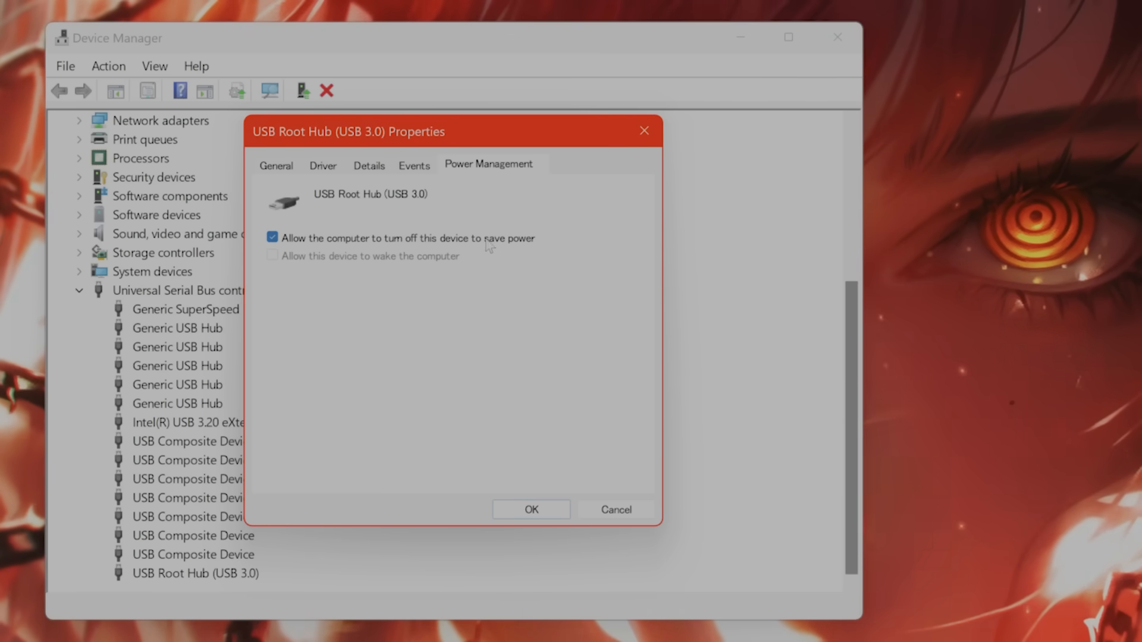
pyautogui.moveTo(499, 287)
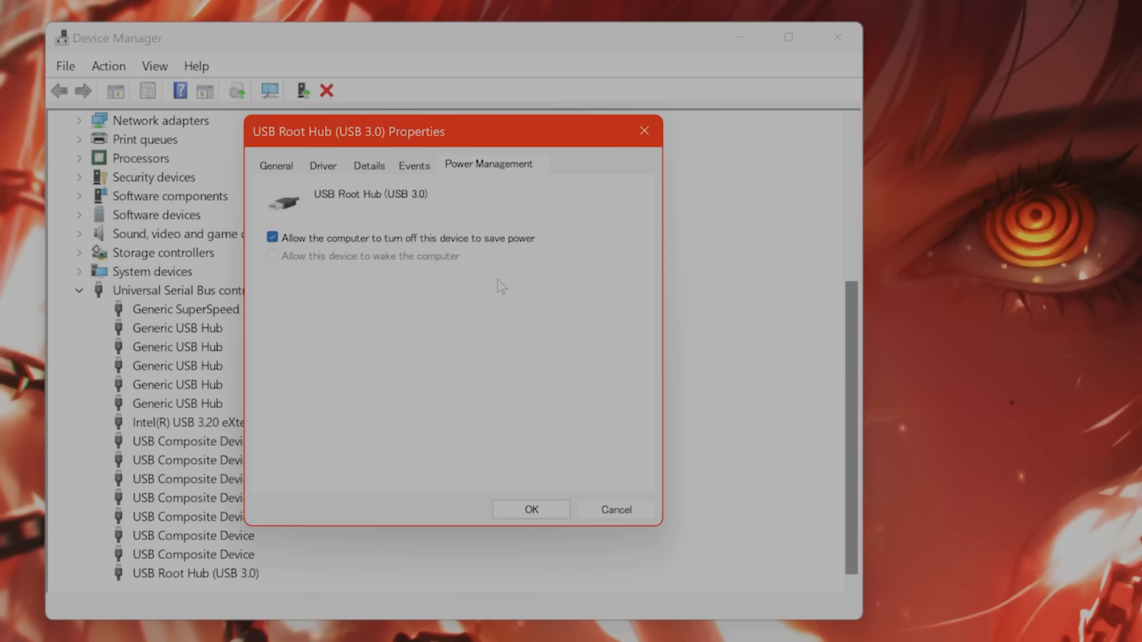
pyautogui.moveTo(531, 273)
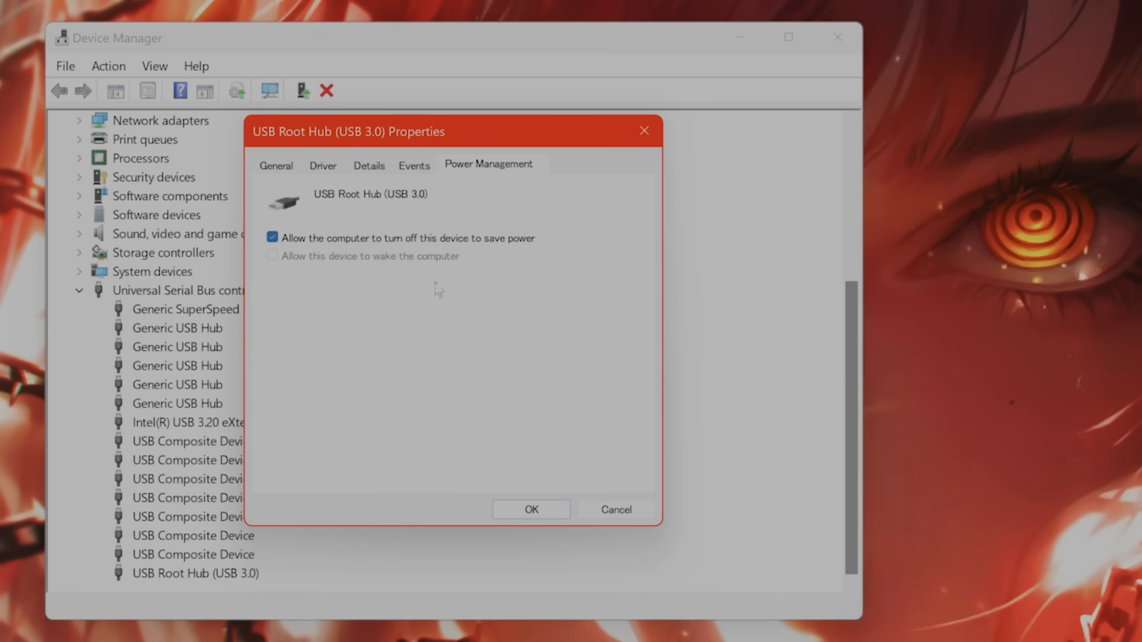
pyautogui.moveTo(387, 274)
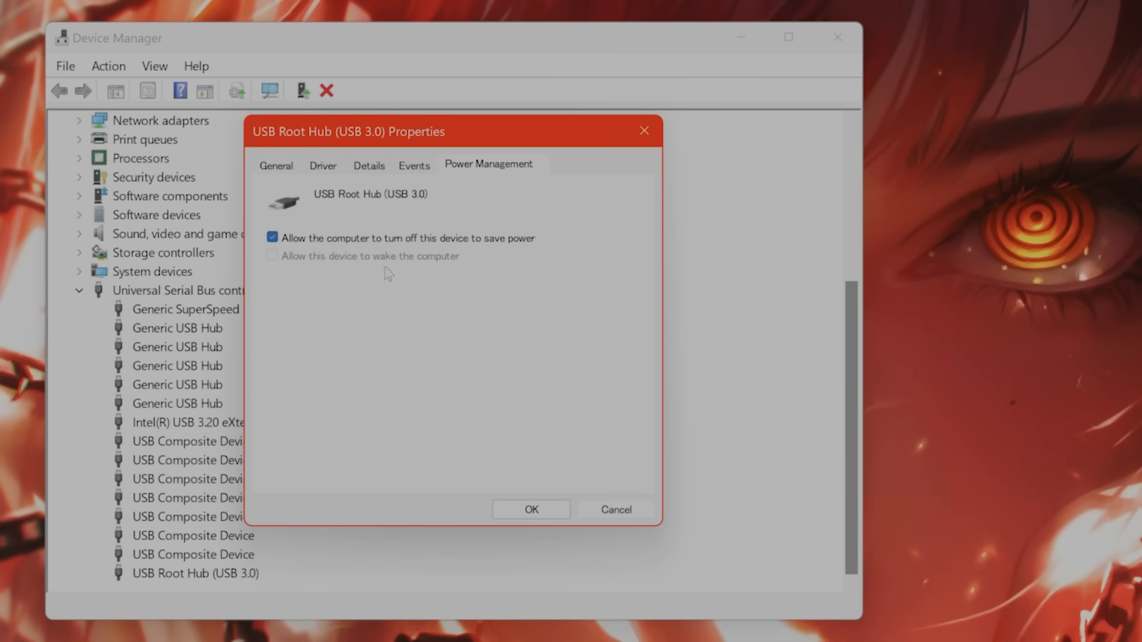
pyautogui.moveTo(436, 280)
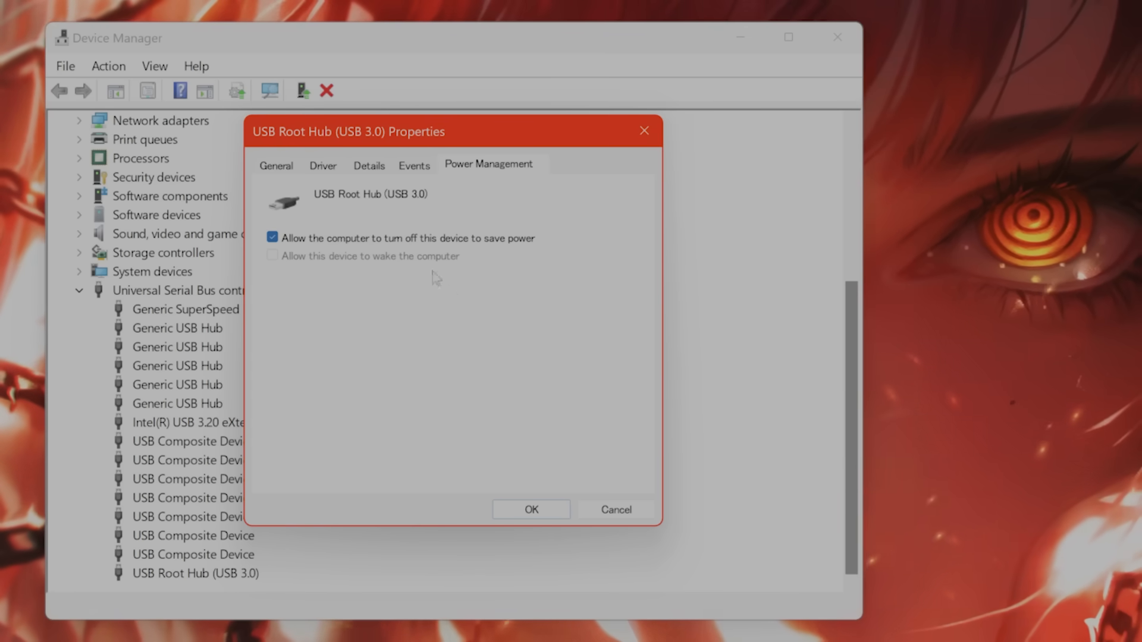
pyautogui.moveTo(473, 260)
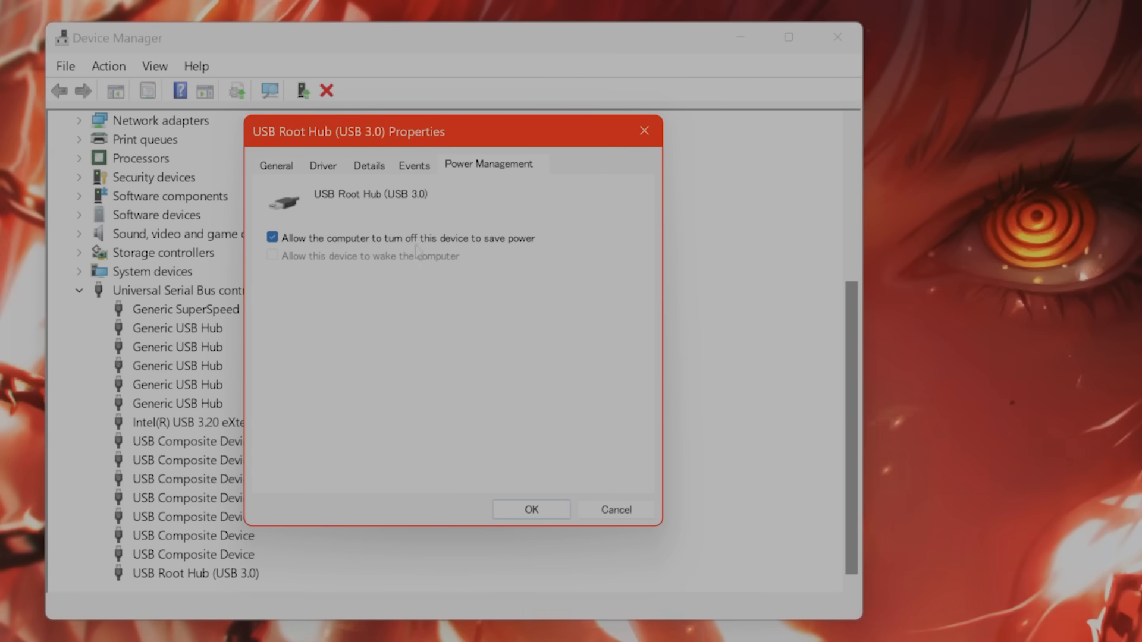
pyautogui.moveTo(446, 252)
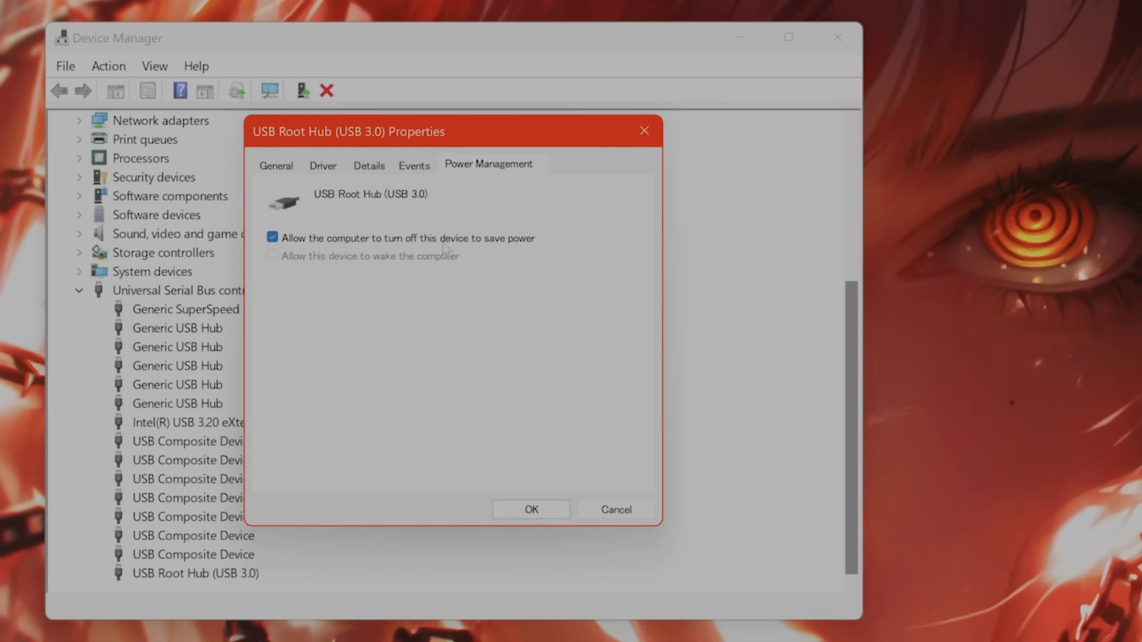
pyautogui.moveTo(574, 458)
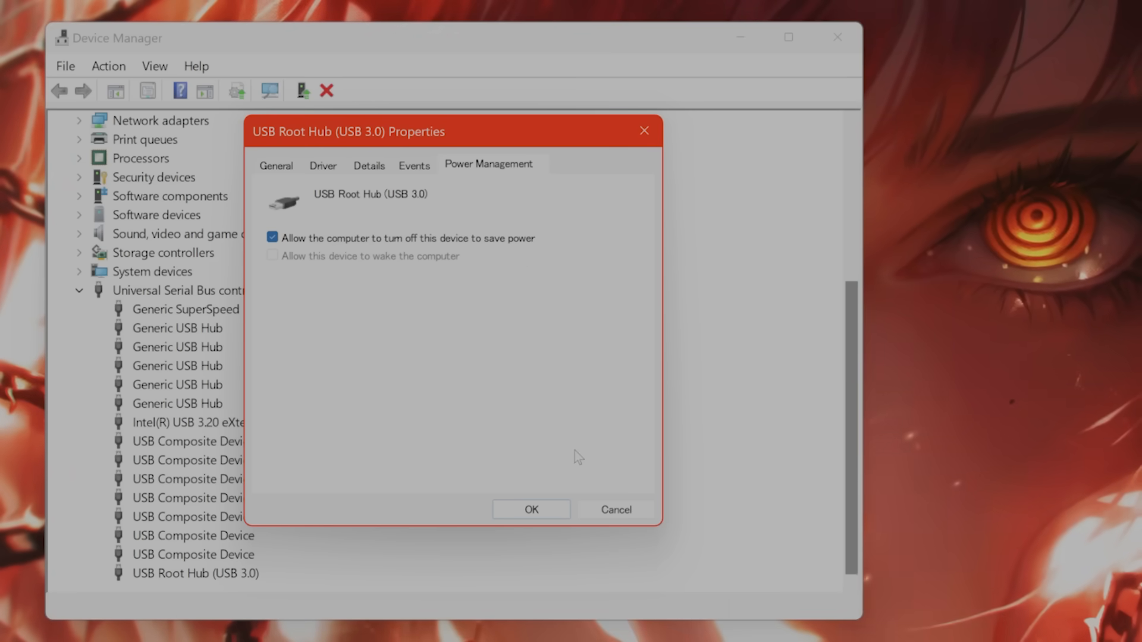
pyautogui.click(272, 237)
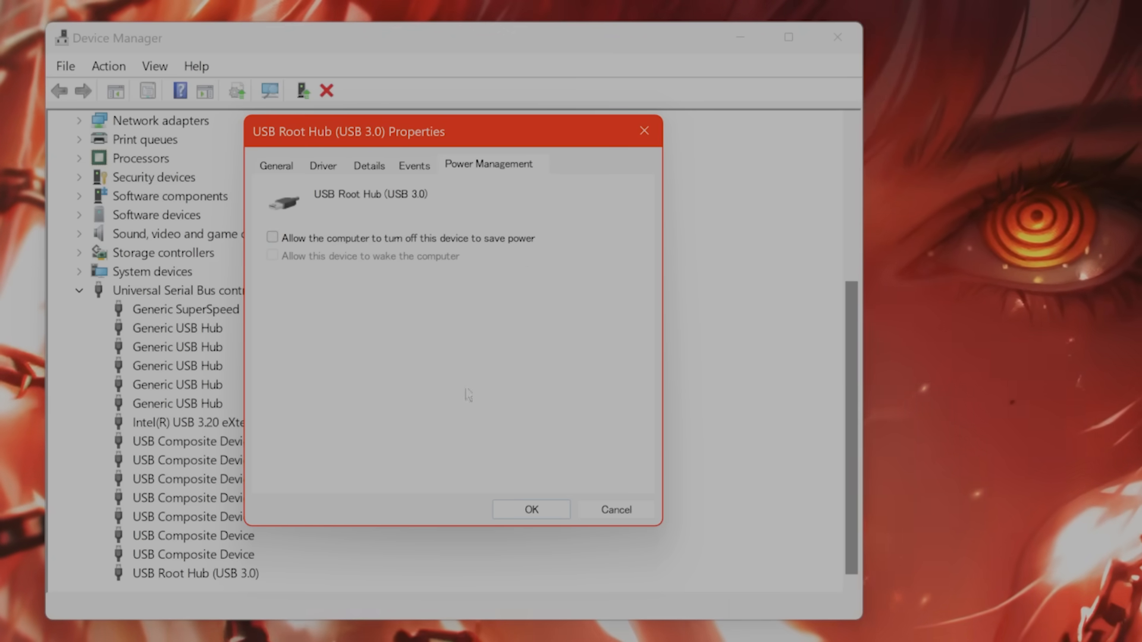
pyautogui.moveTo(619, 181)
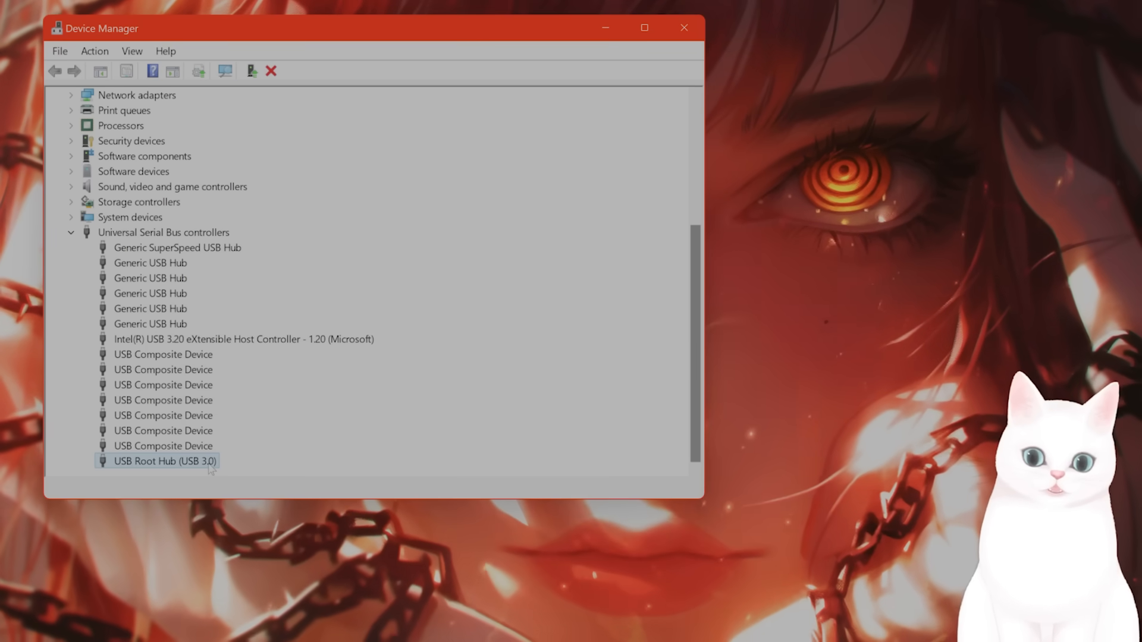
pyautogui.rightClick(158, 461)
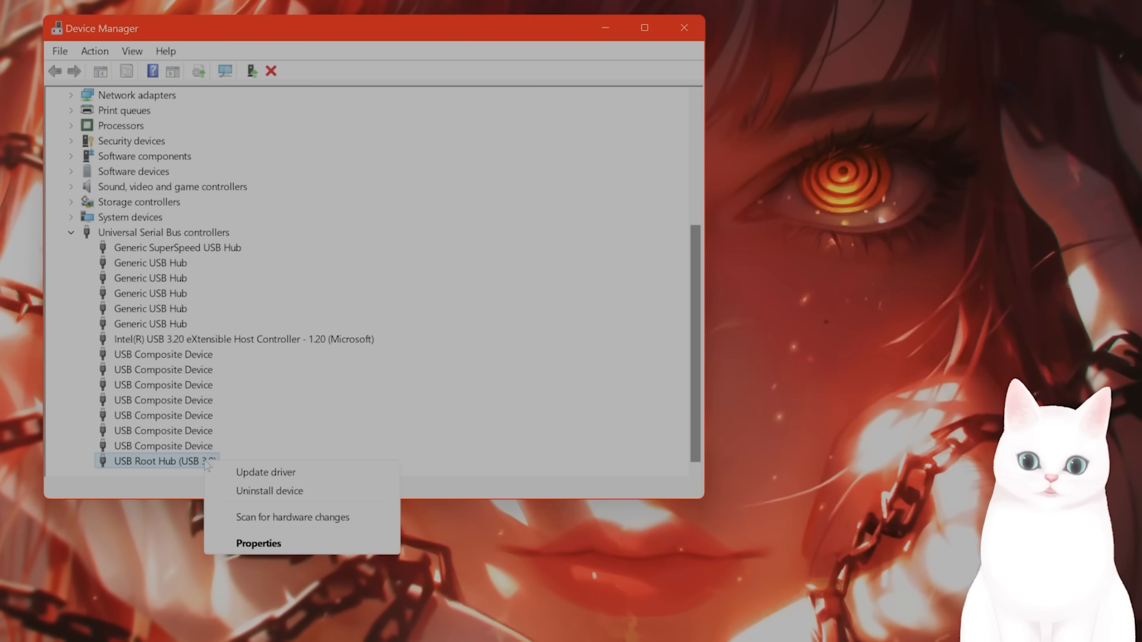
pyautogui.moveTo(265, 473)
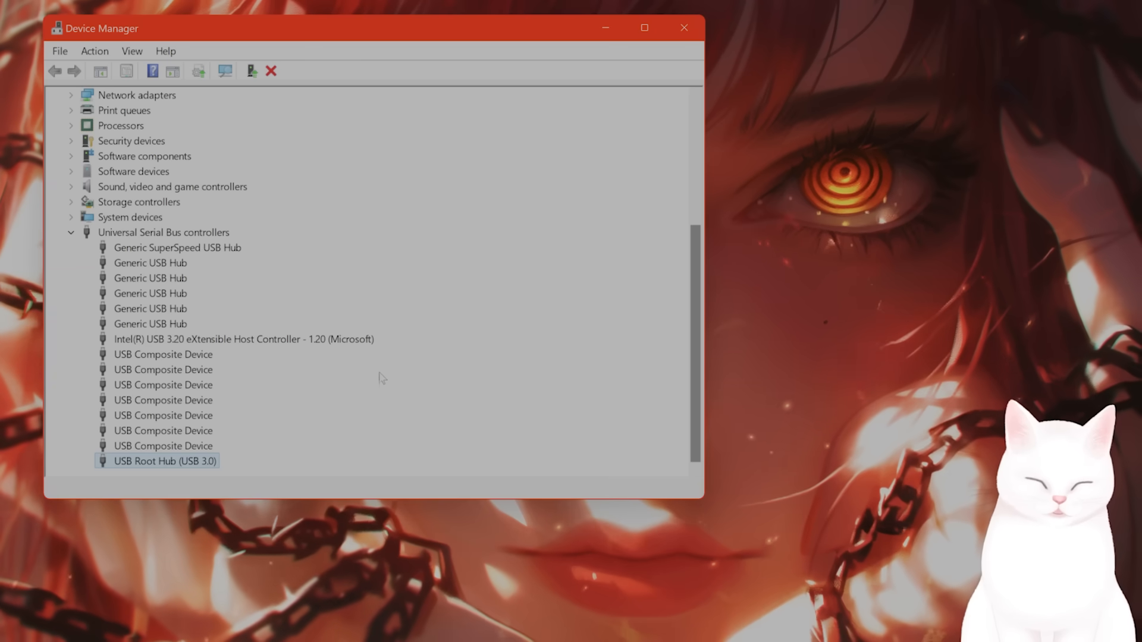
pyautogui.moveTo(391, 374)
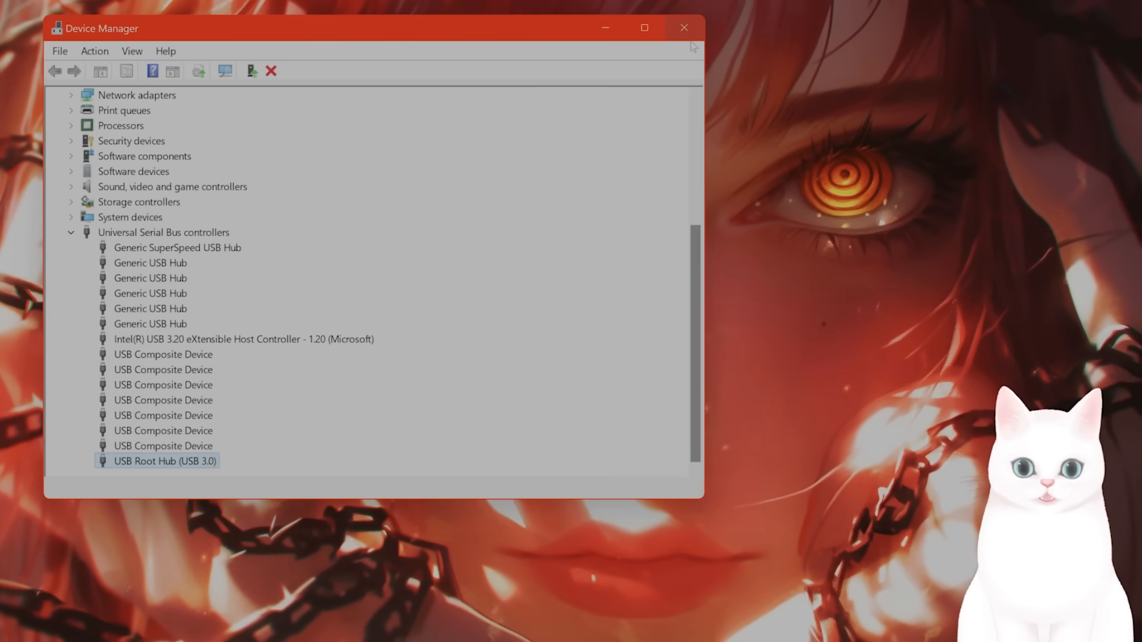
pyautogui.click(683, 27)
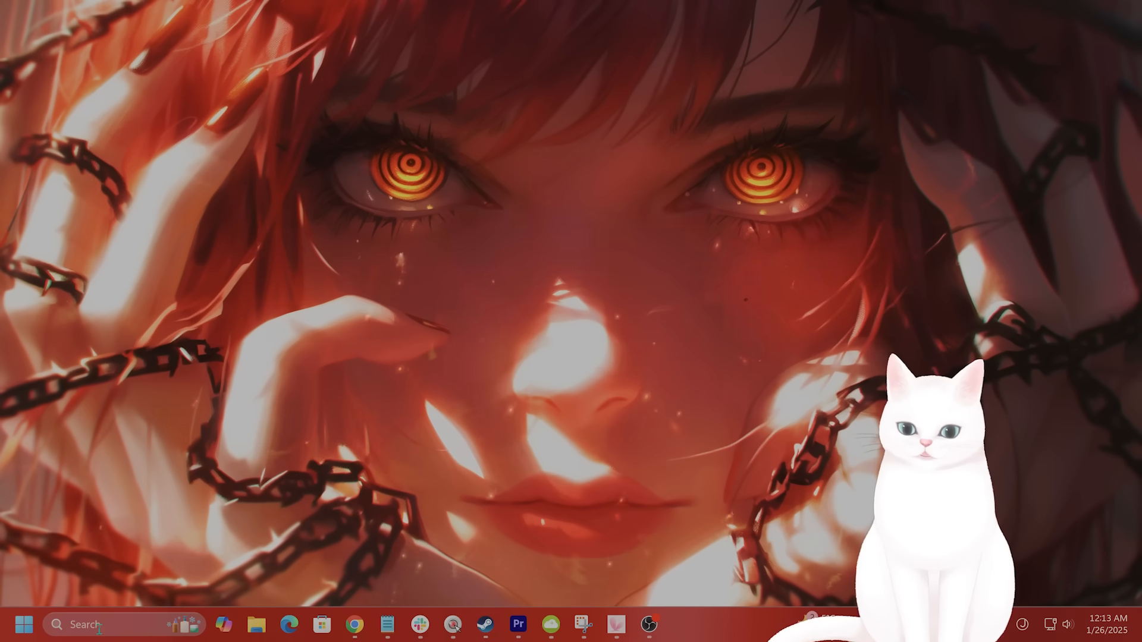
# - Switch the Ethernet network profile from Public to Private in Windows Settings
pyautogui.click(95, 624)
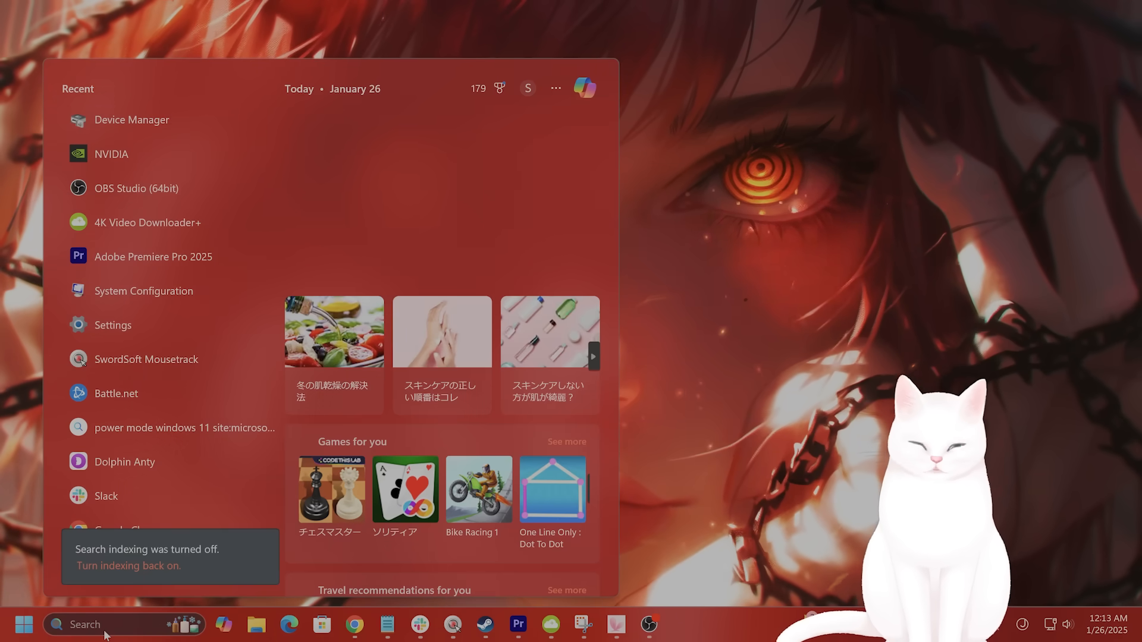
pyautogui.click(113, 325)
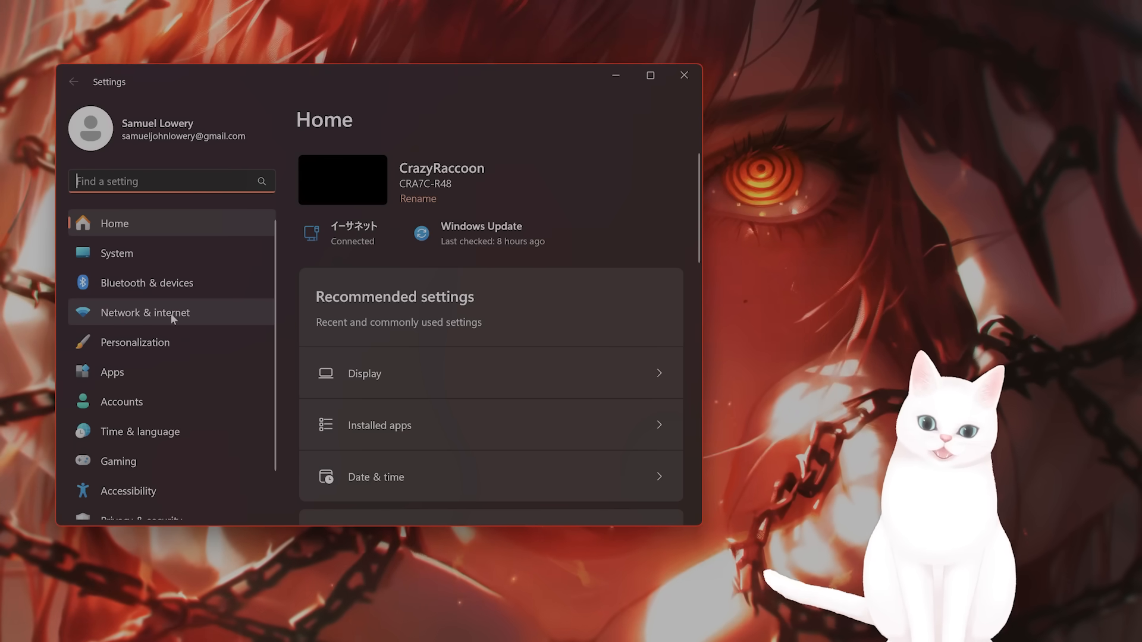
pyautogui.click(145, 312)
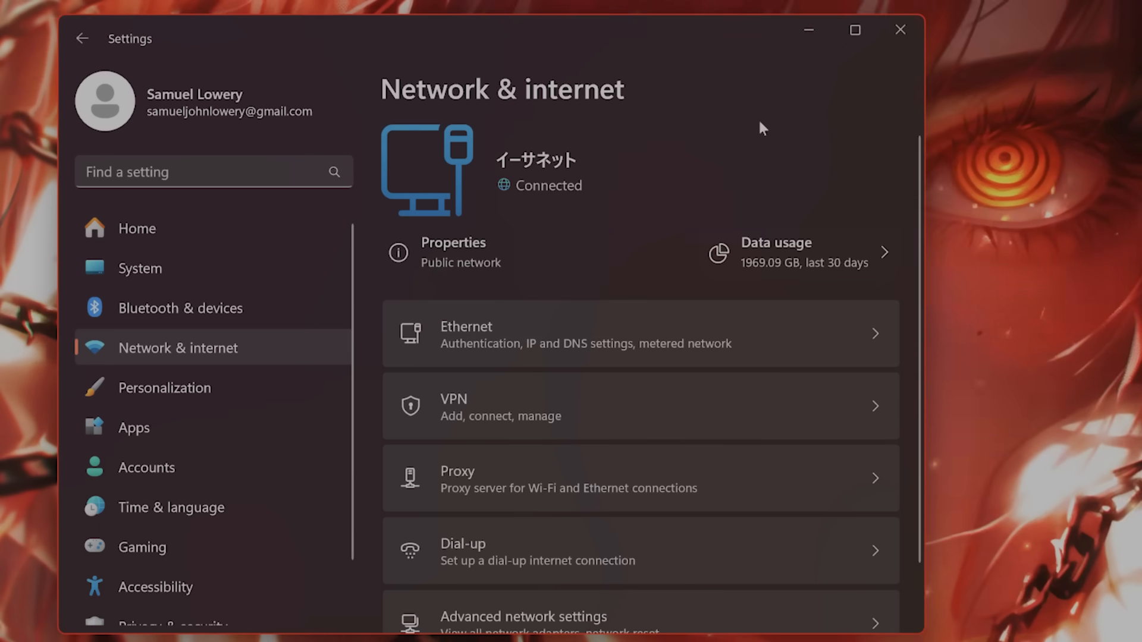
pyautogui.moveTo(500, 160)
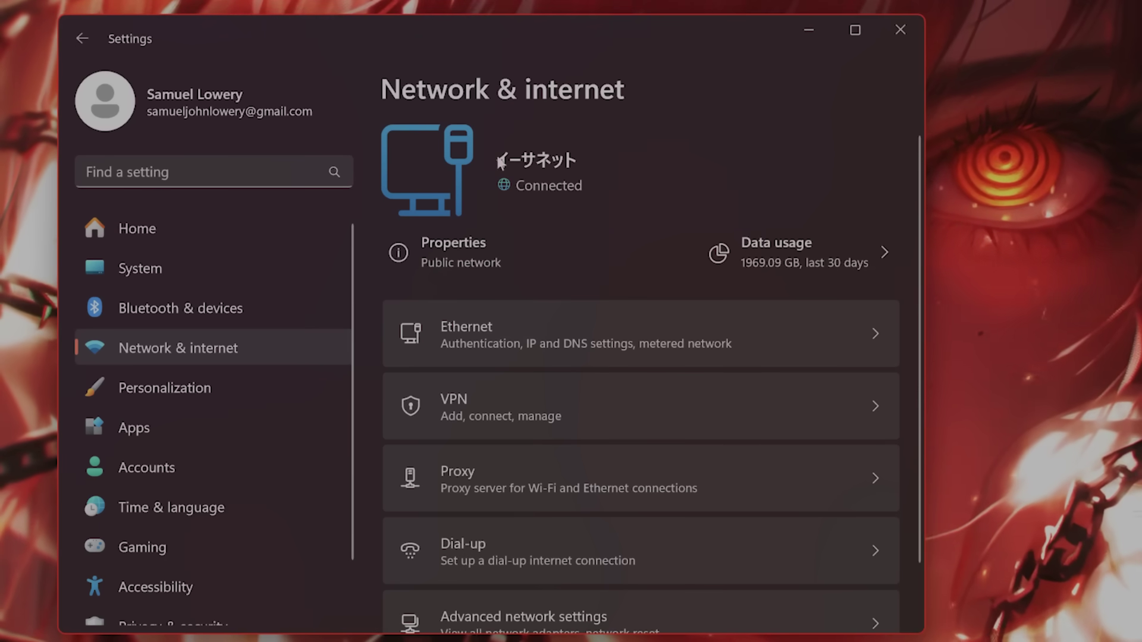
pyautogui.moveTo(534, 176)
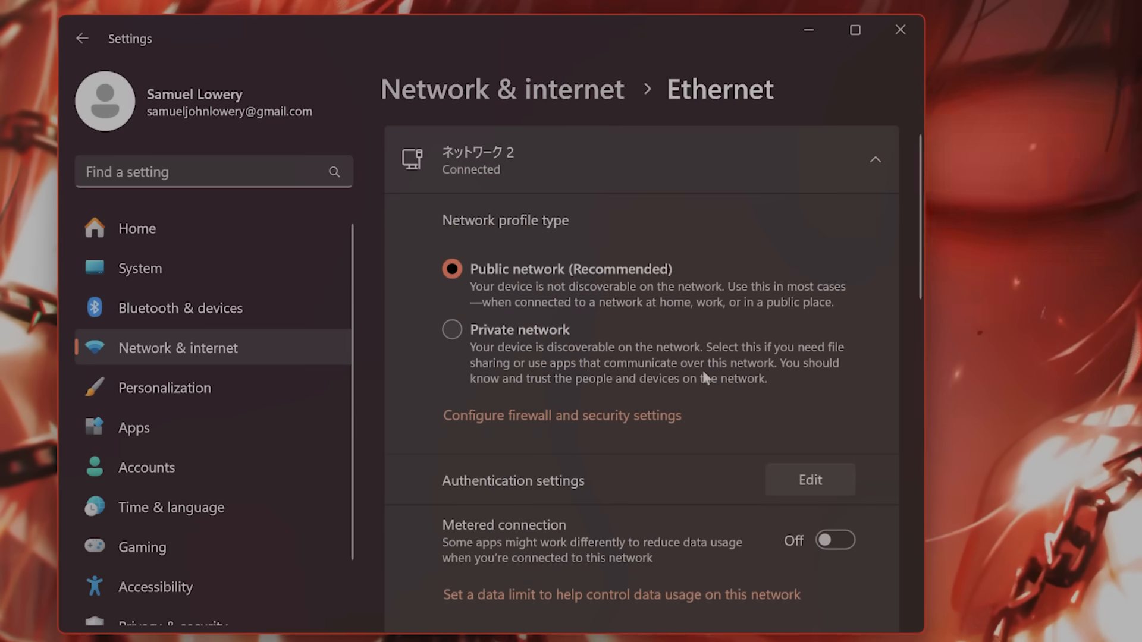
pyautogui.moveTo(576, 291)
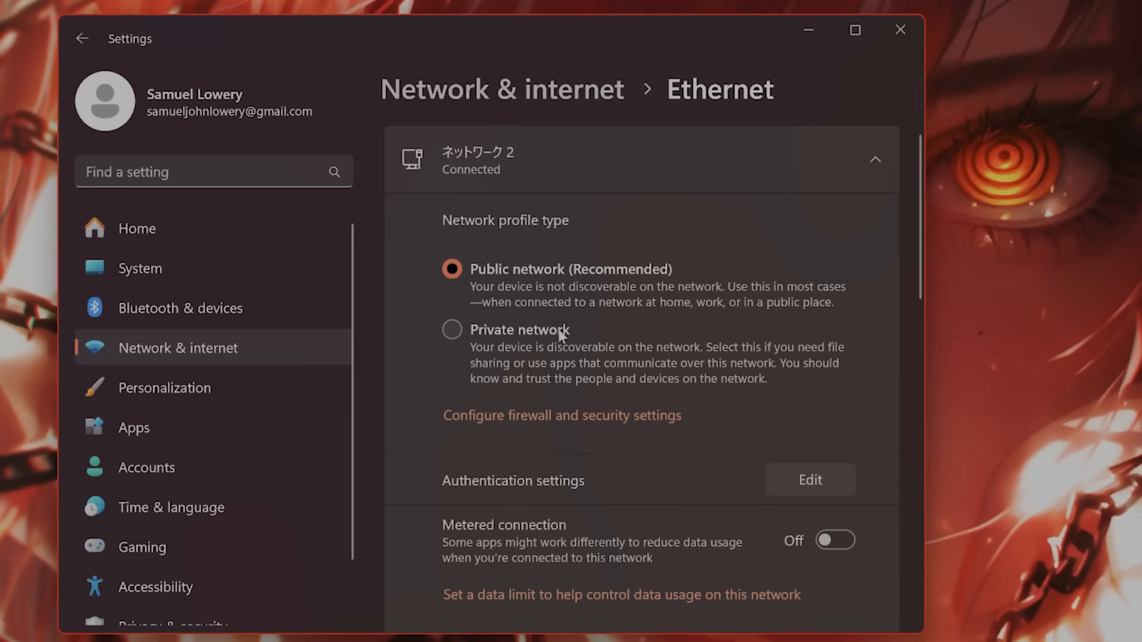
pyautogui.moveTo(506, 369)
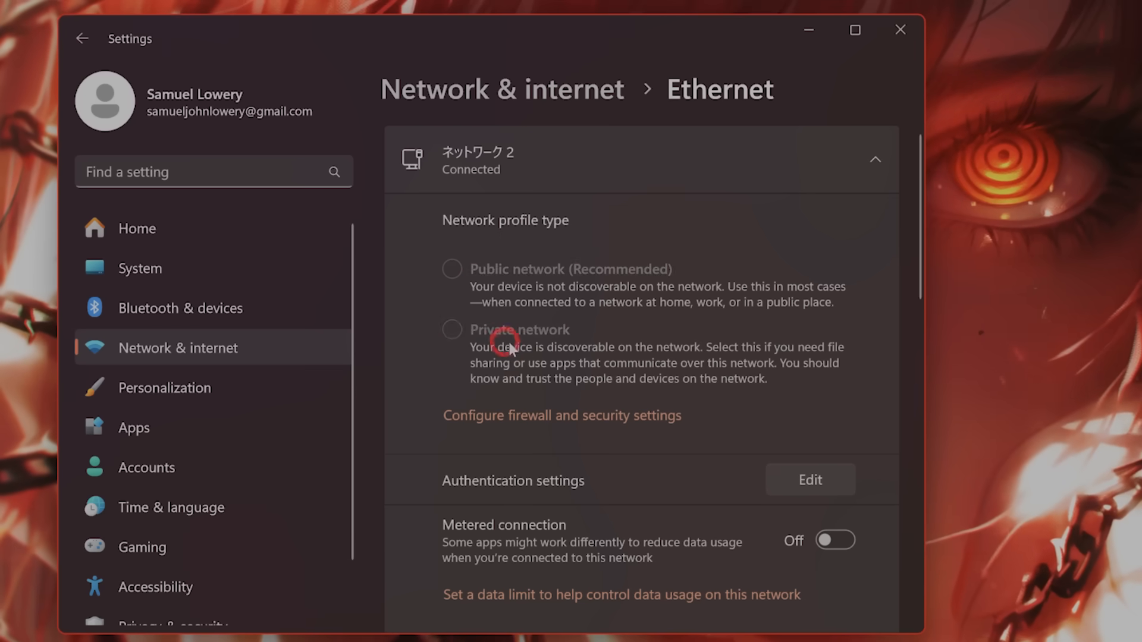
pyautogui.click(451, 330)
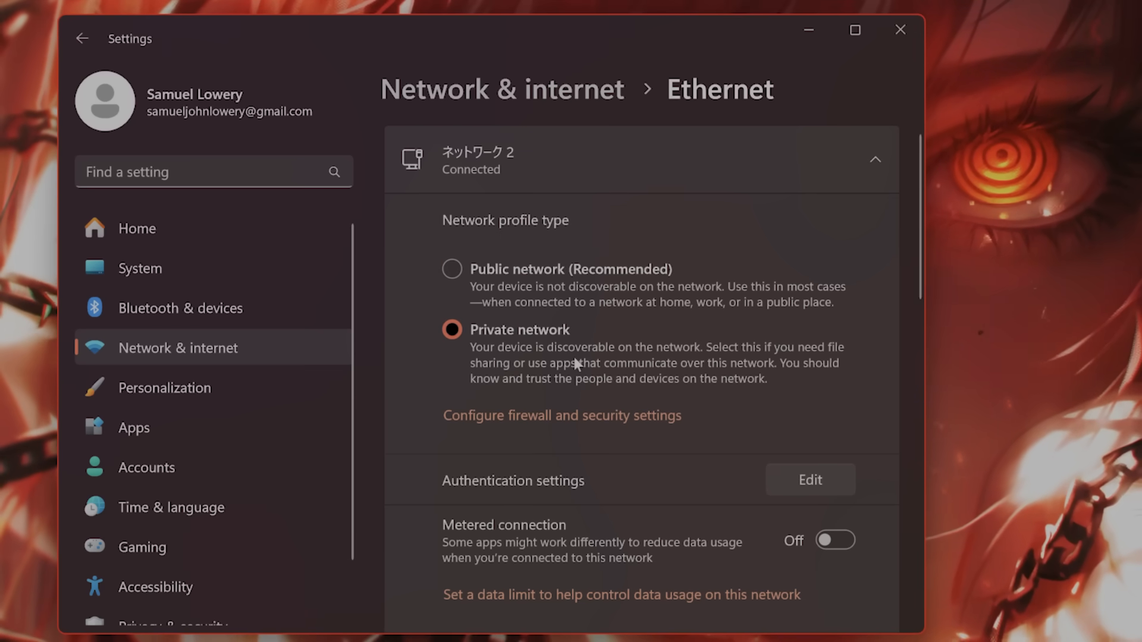
pyautogui.moveTo(596, 349)
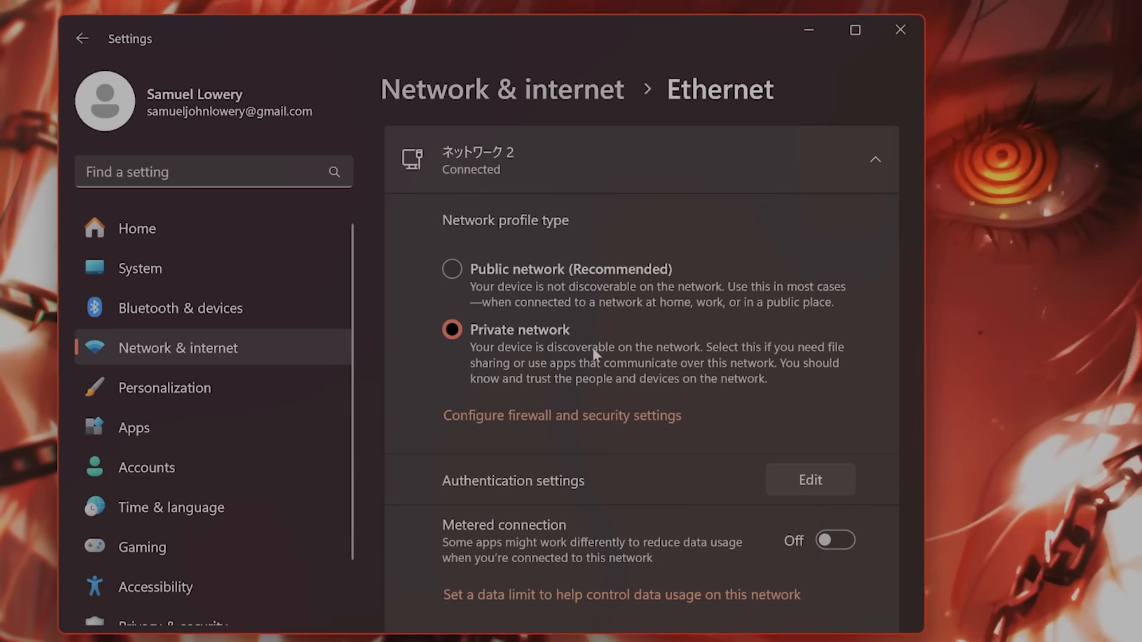
pyautogui.click(452, 269)
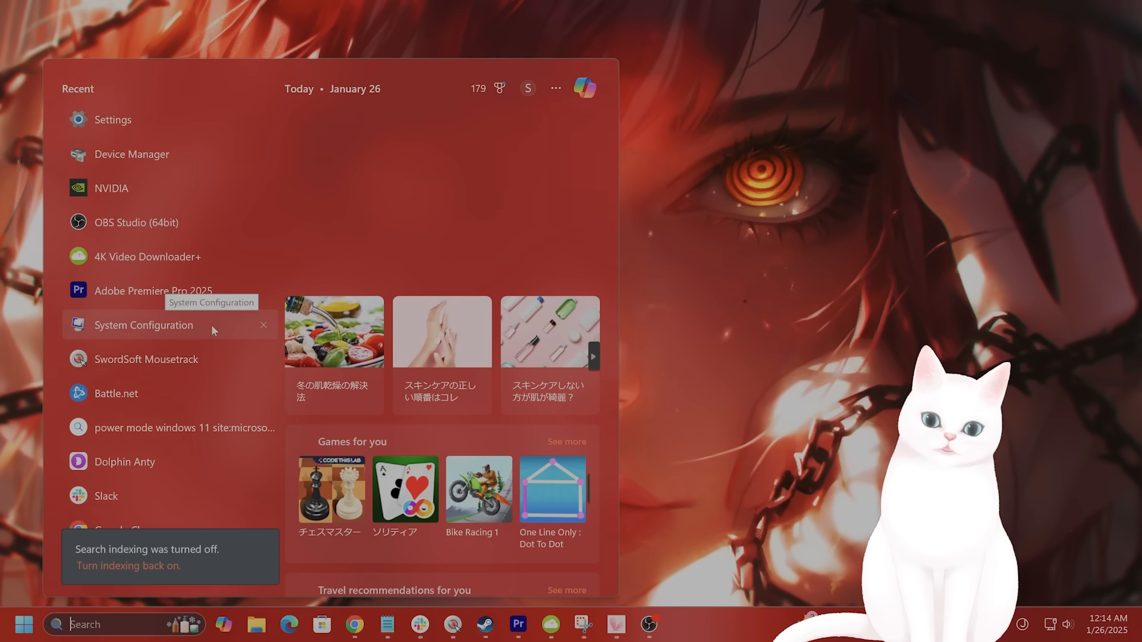
# - Launch msconfig and hide all Microsoft services, leaving Adobe, Corsair and Epic Games services
pyautogui.click(143, 325)
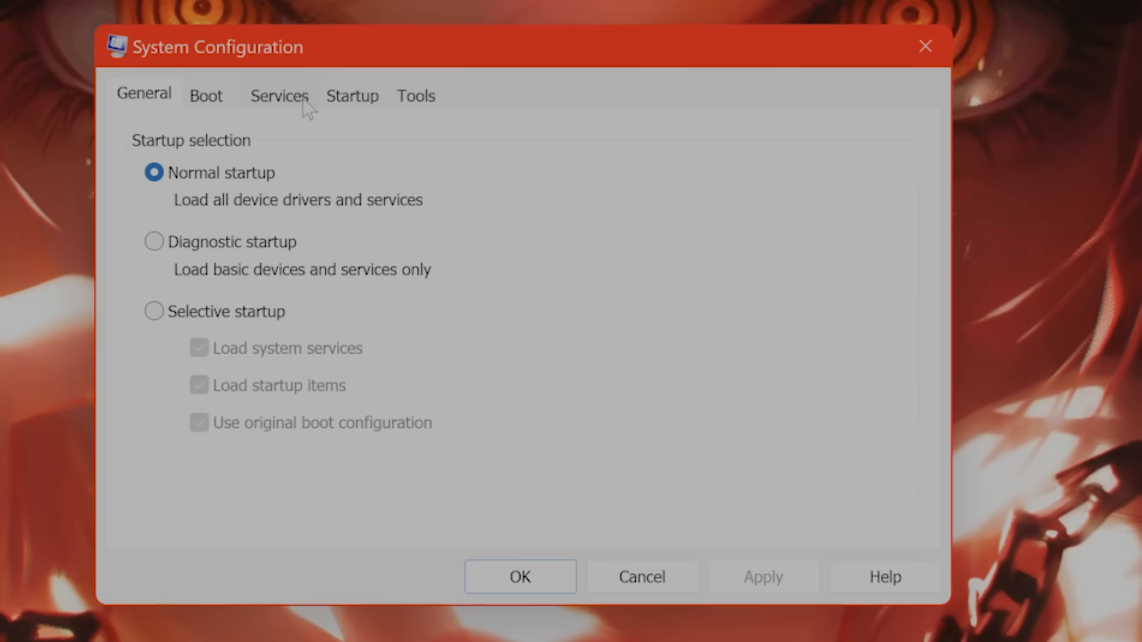
pyautogui.click(279, 96)
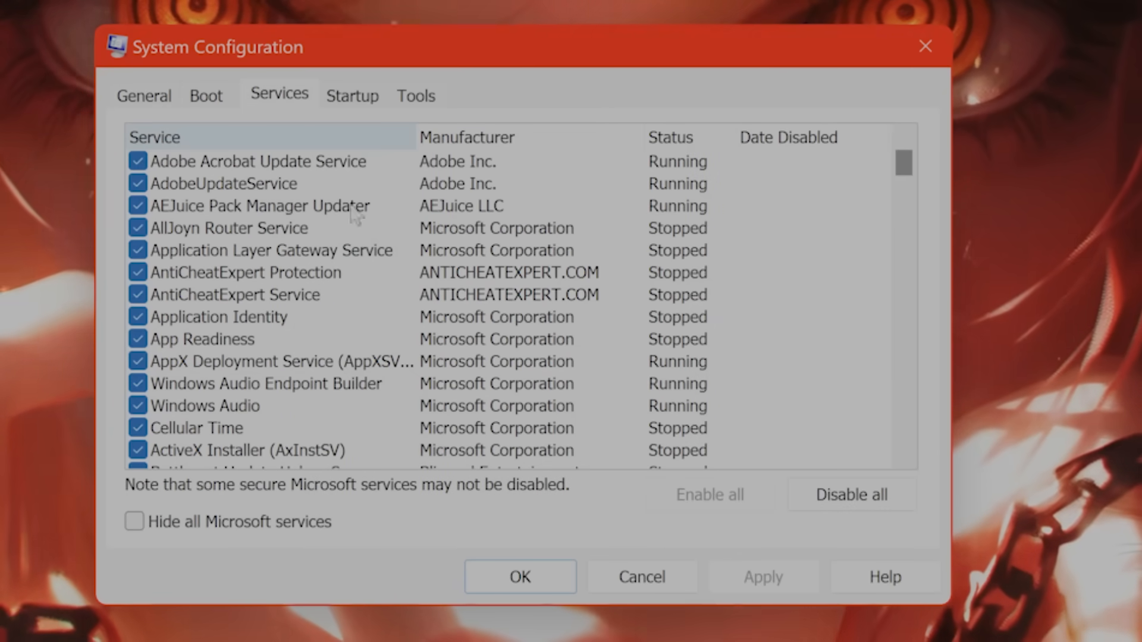
pyautogui.scroll(-3)
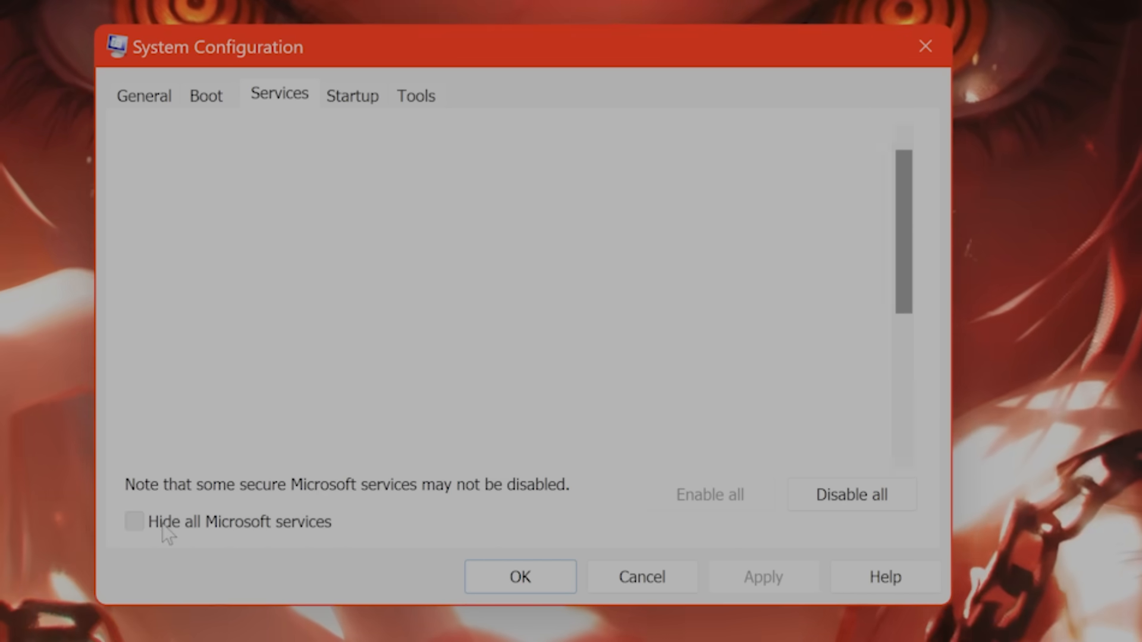
pyautogui.click(135, 522)
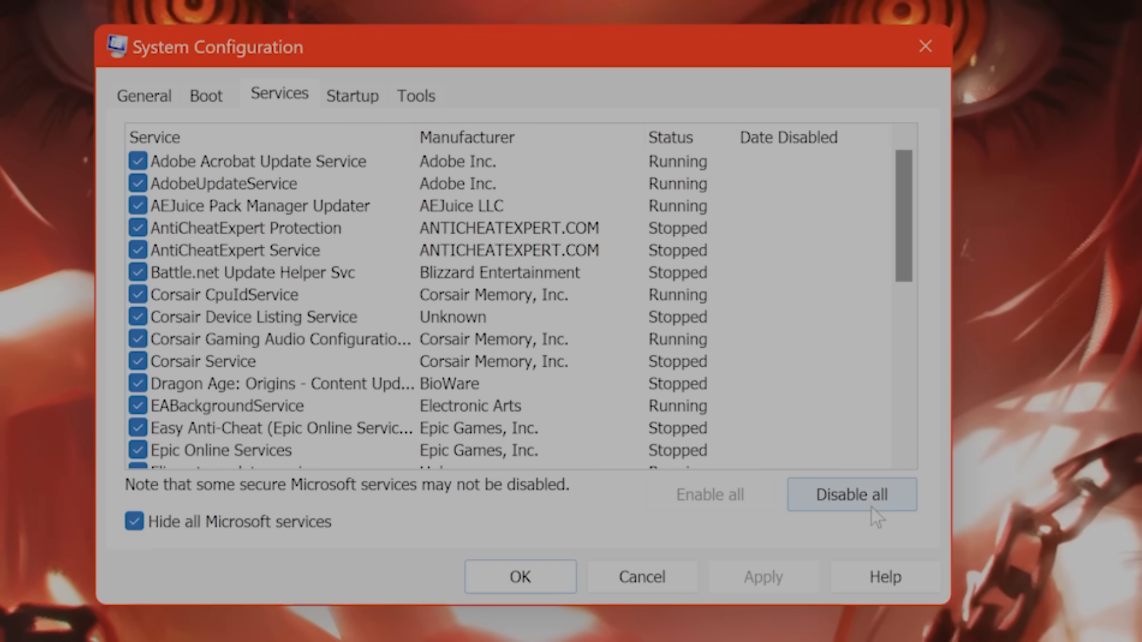
pyautogui.moveTo(643, 577)
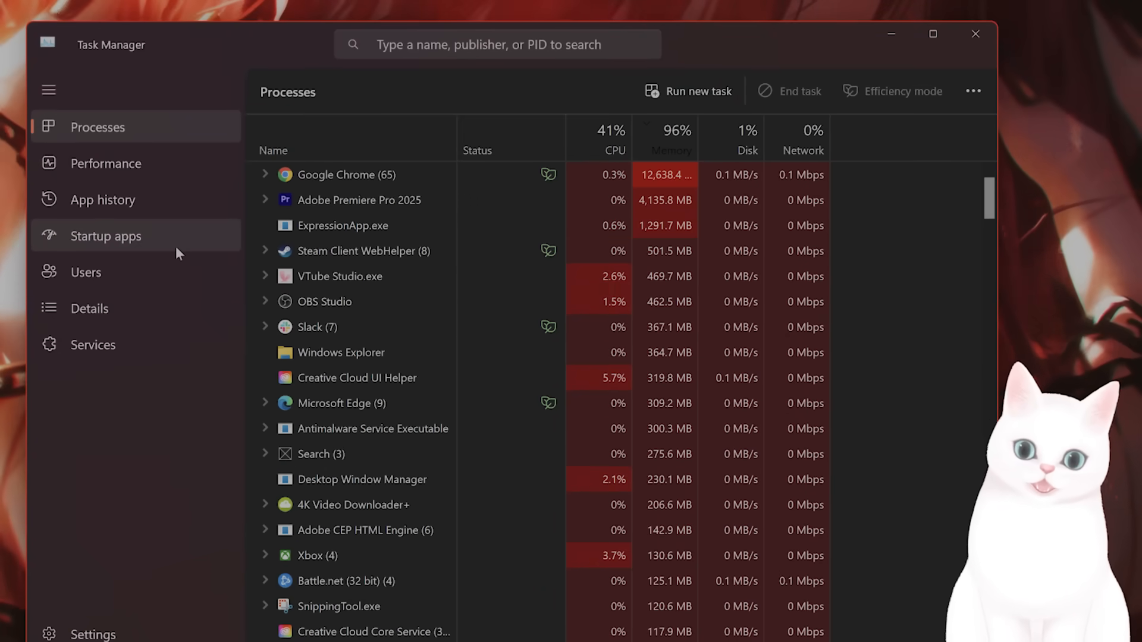
# - List Task Manager's startup apps and bring up options for Creative Cloud.exe
pyautogui.click(106, 236)
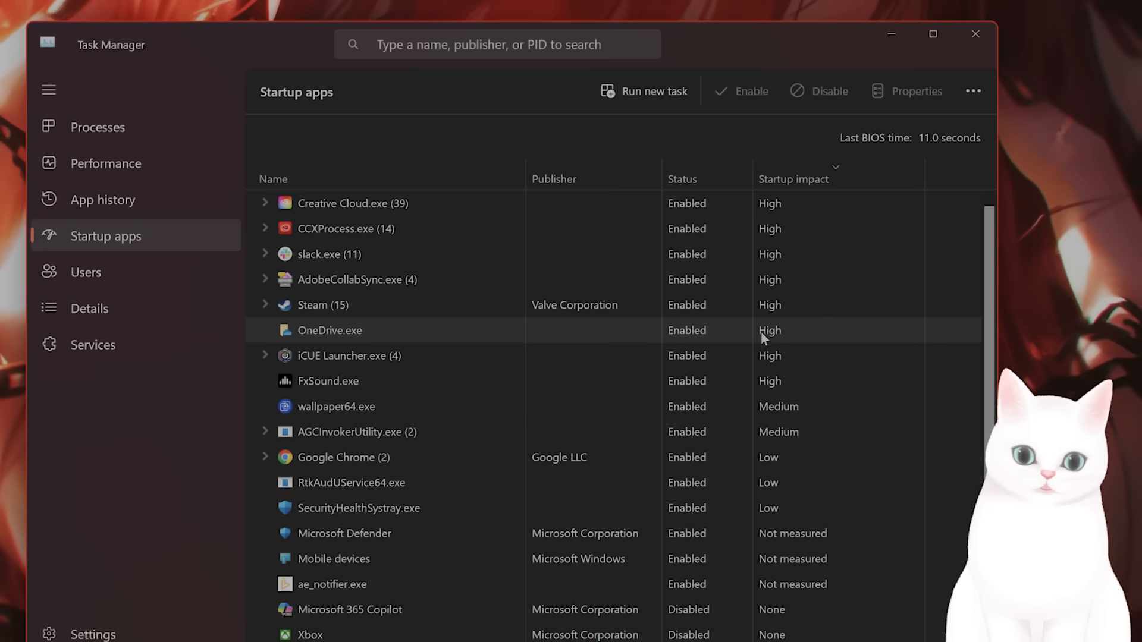
pyautogui.moveTo(853, 181)
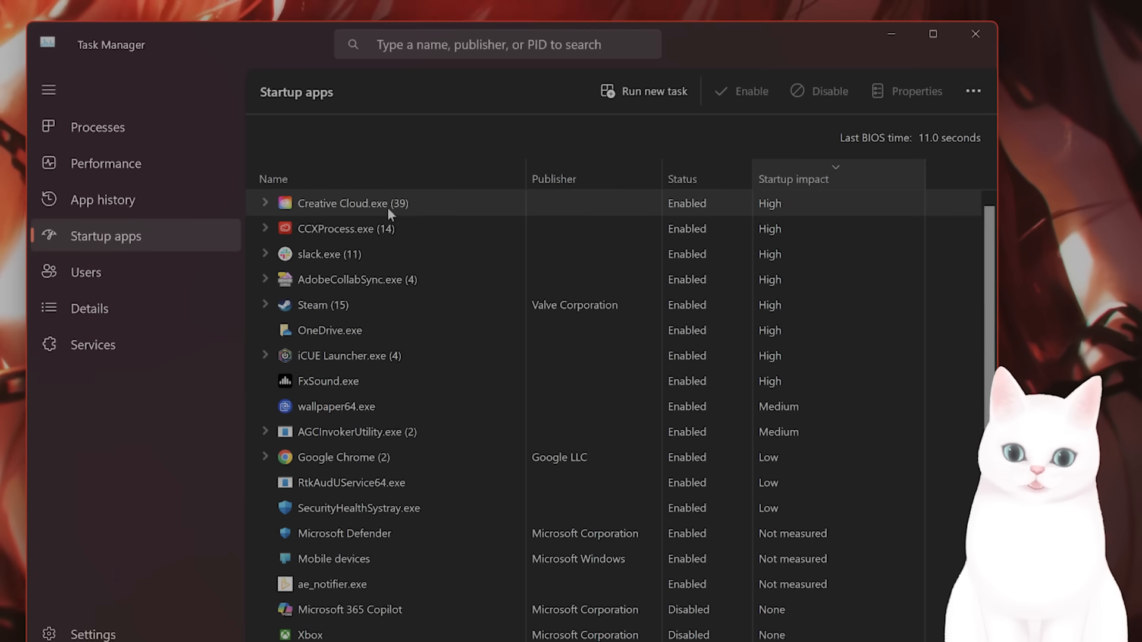
pyautogui.rightClick(390, 211)
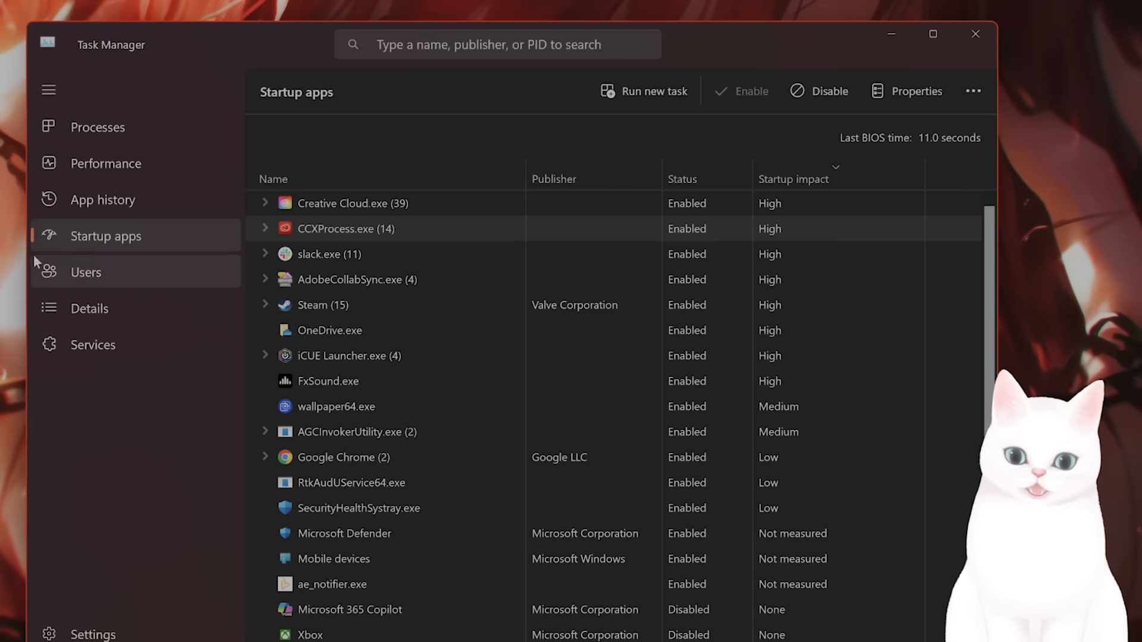
pyautogui.click(97, 127)
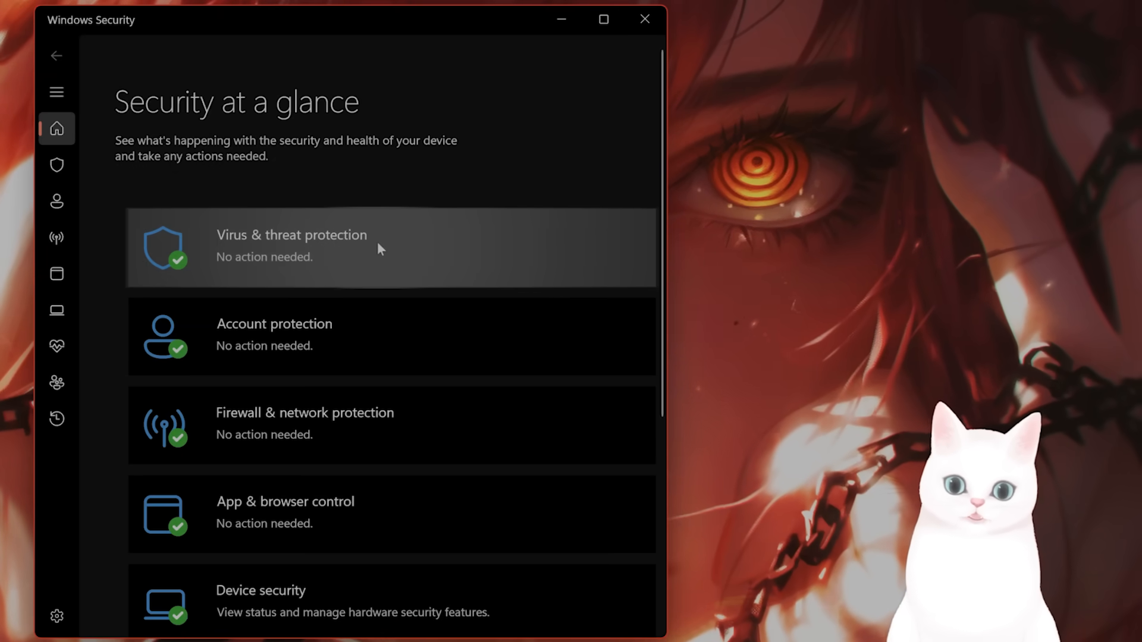
# - Open Virus & threat protection's Manage settings, showing Real-time and Dev Drive protection on
pyautogui.click(291, 246)
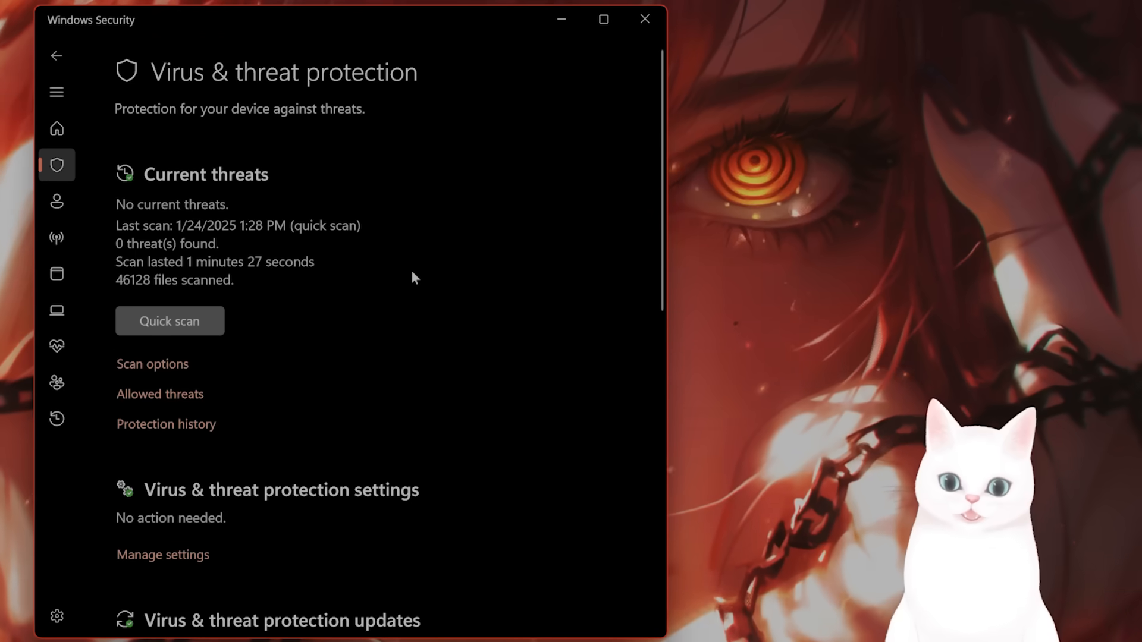
pyautogui.scroll(-3)
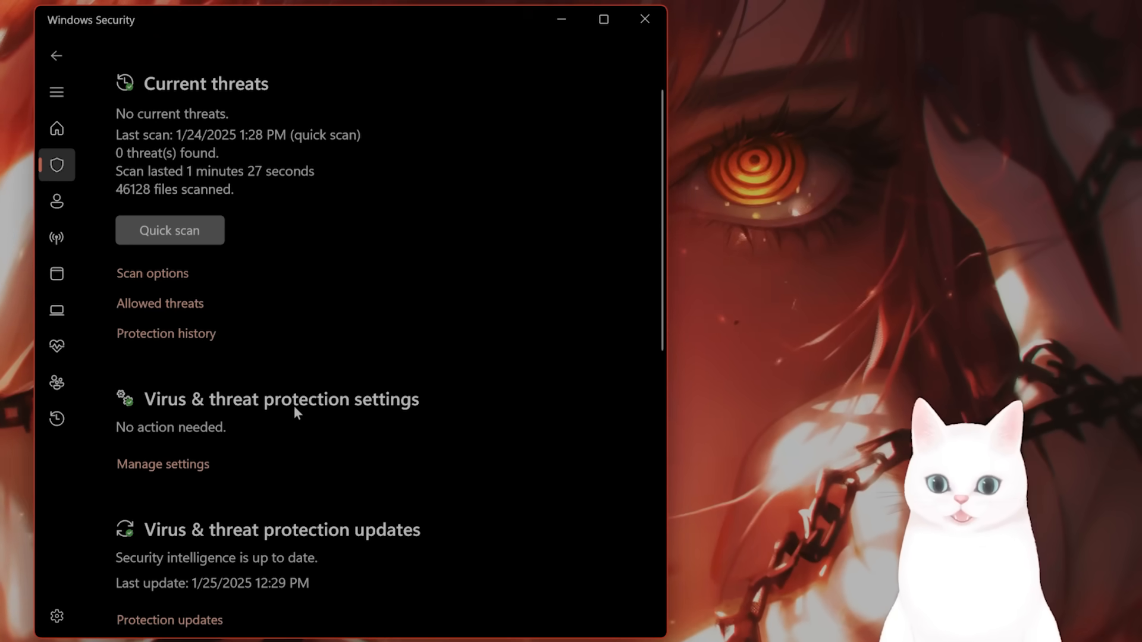
pyautogui.click(162, 464)
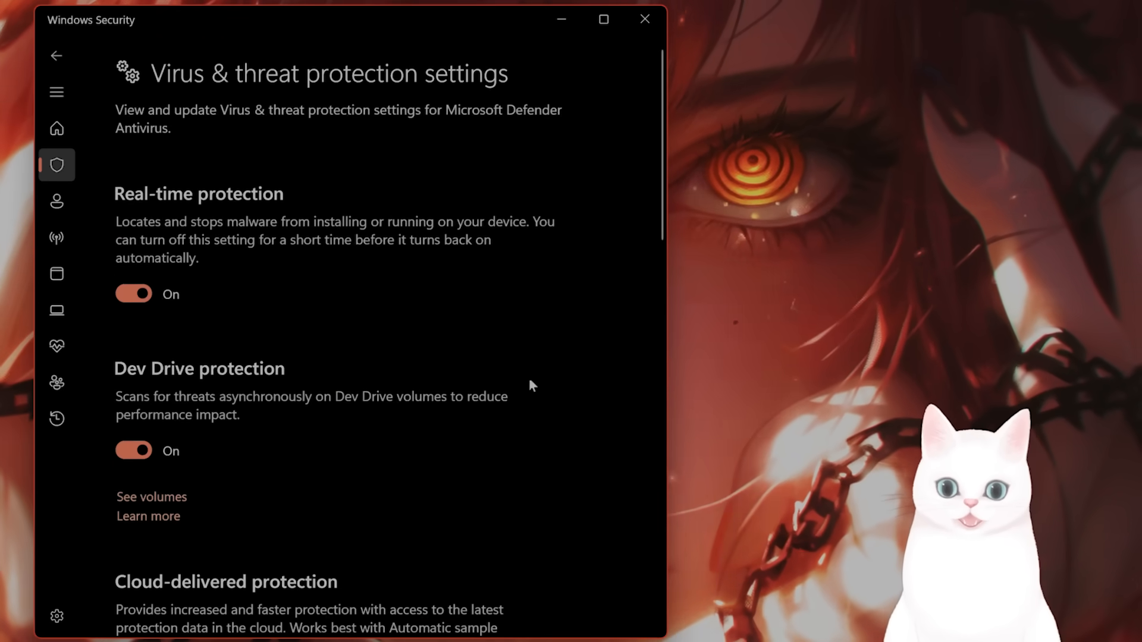